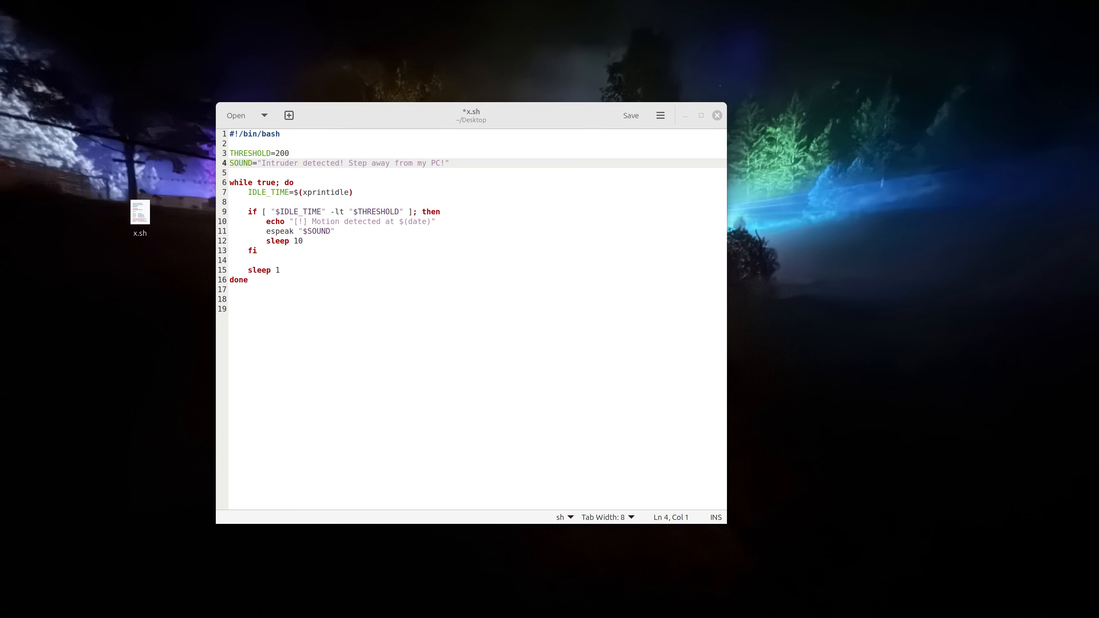
{"action": "mouse_move", "coordinate": [133, 277]}
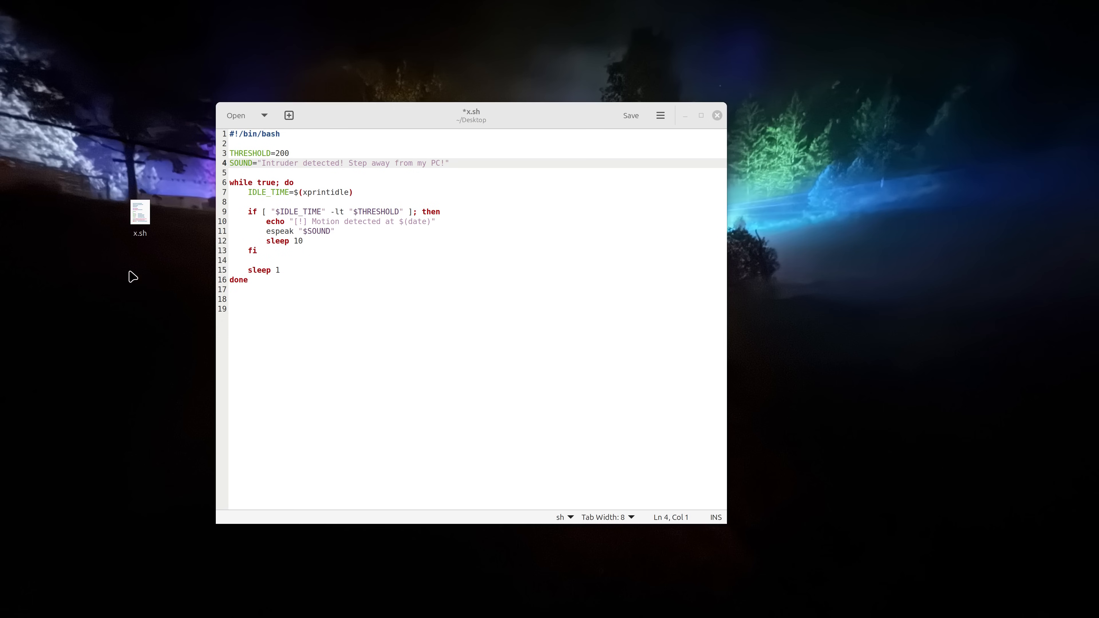
{"action": "mouse_move", "coordinate": [205, 246]}
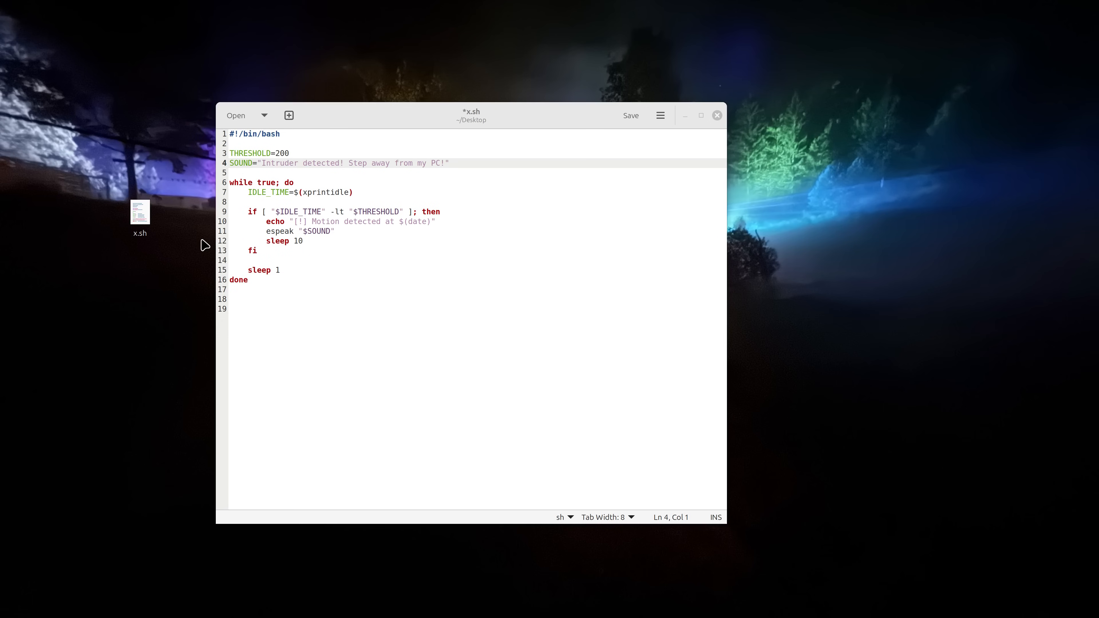
- Launch x.sh from the desktop in a terminal so it prints a timestamped motion alert
{"action": "double_click", "coordinate": [140, 211]}
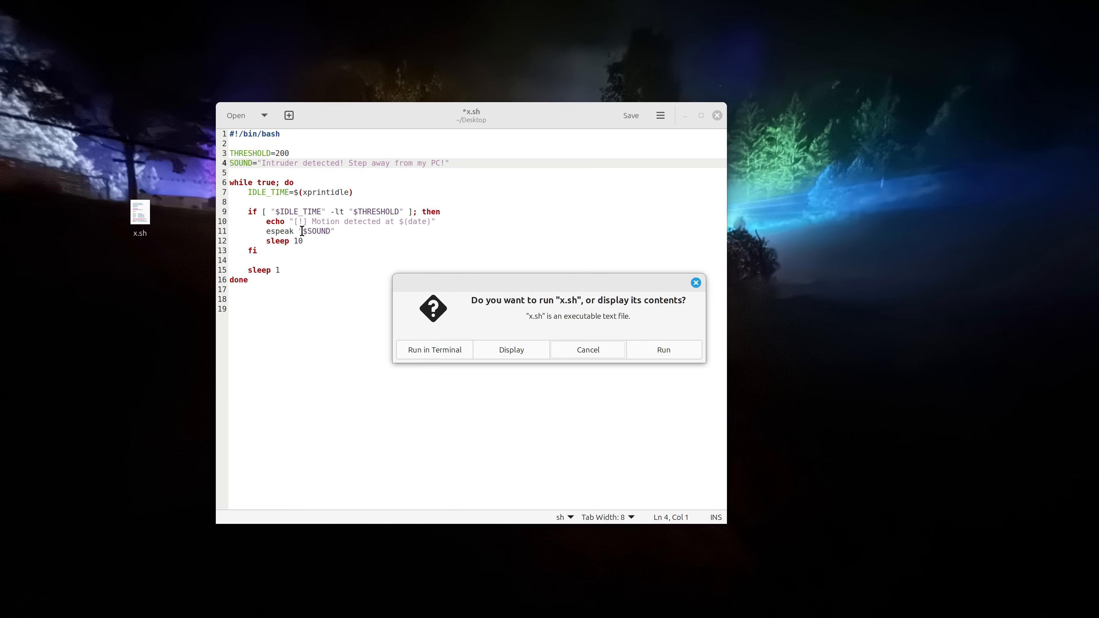
{"action": "left_click", "coordinate": [433, 349]}
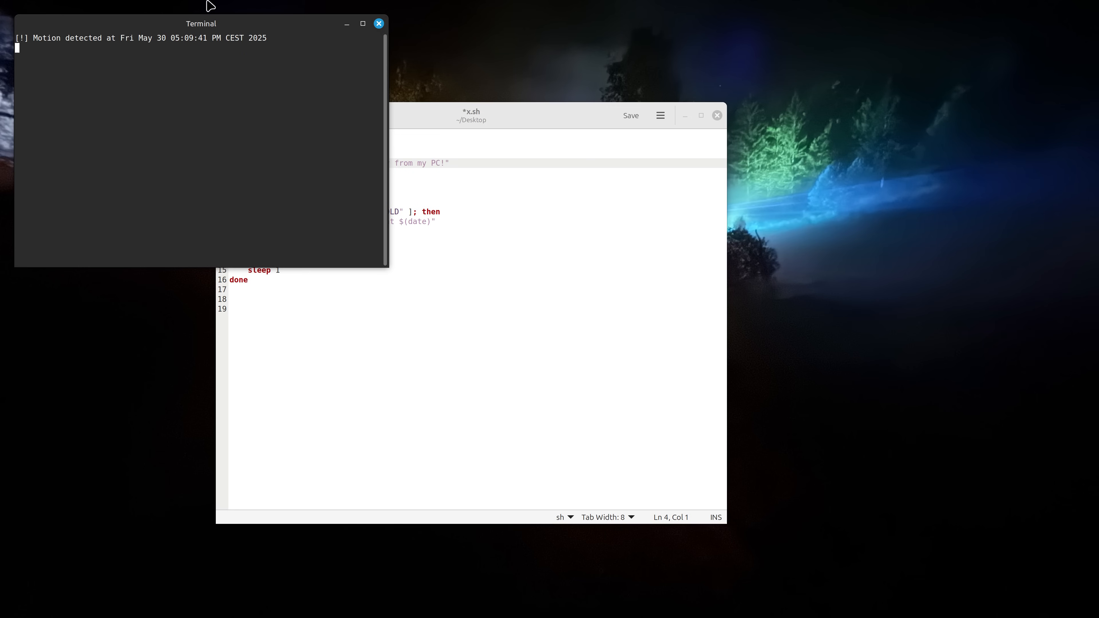
{"action": "mouse_move", "coordinate": [361, 96]}
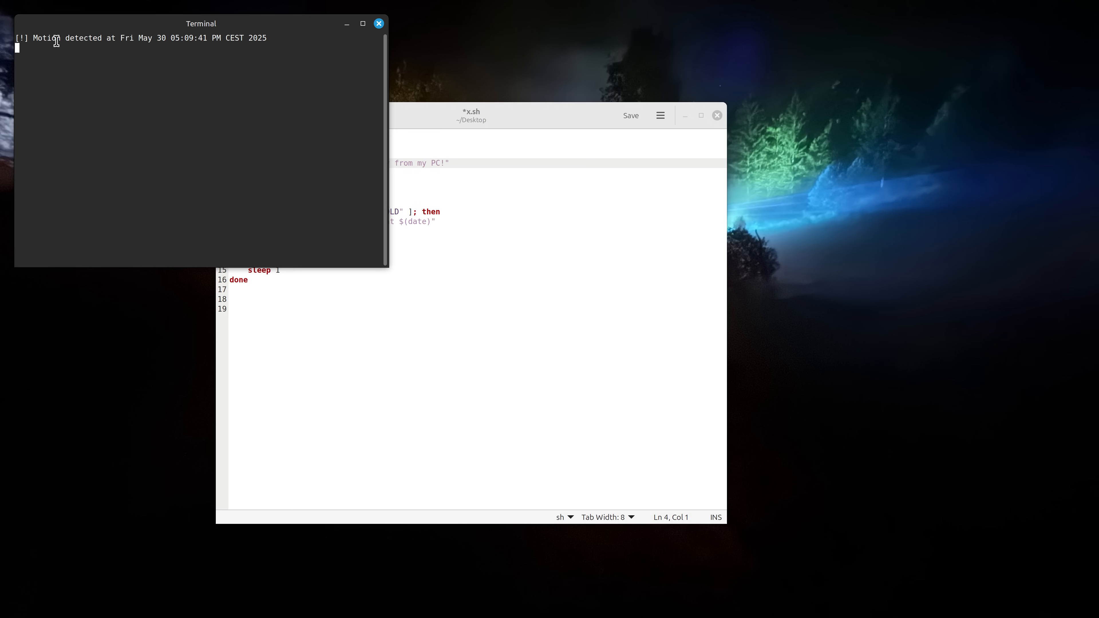
{"action": "mouse_move", "coordinate": [364, 65]}
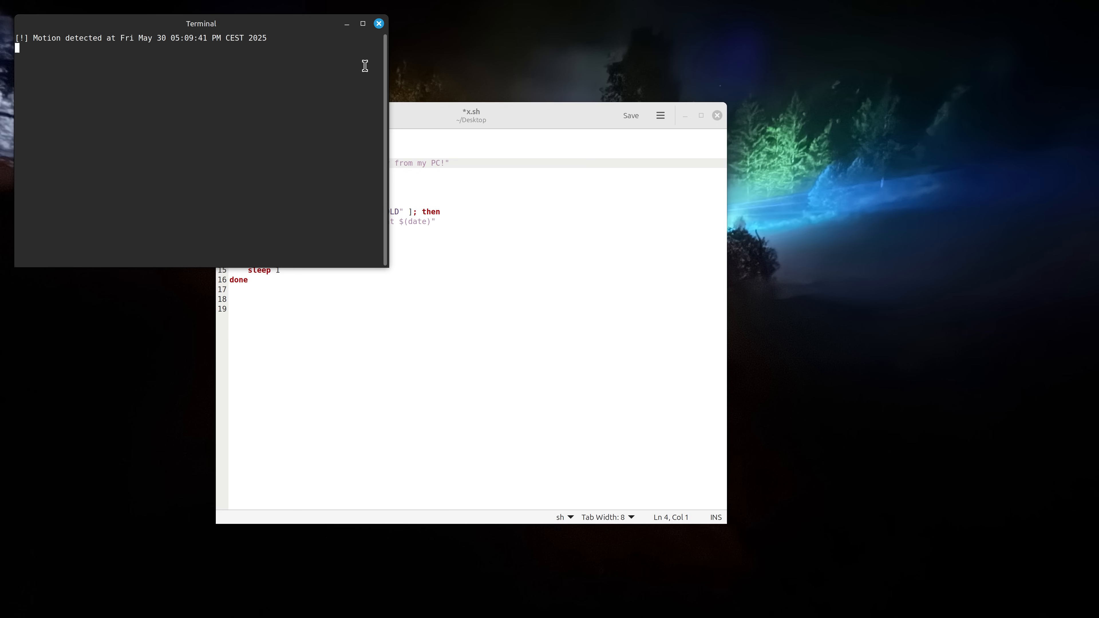
{"action": "mouse_move", "coordinate": [237, 127]}
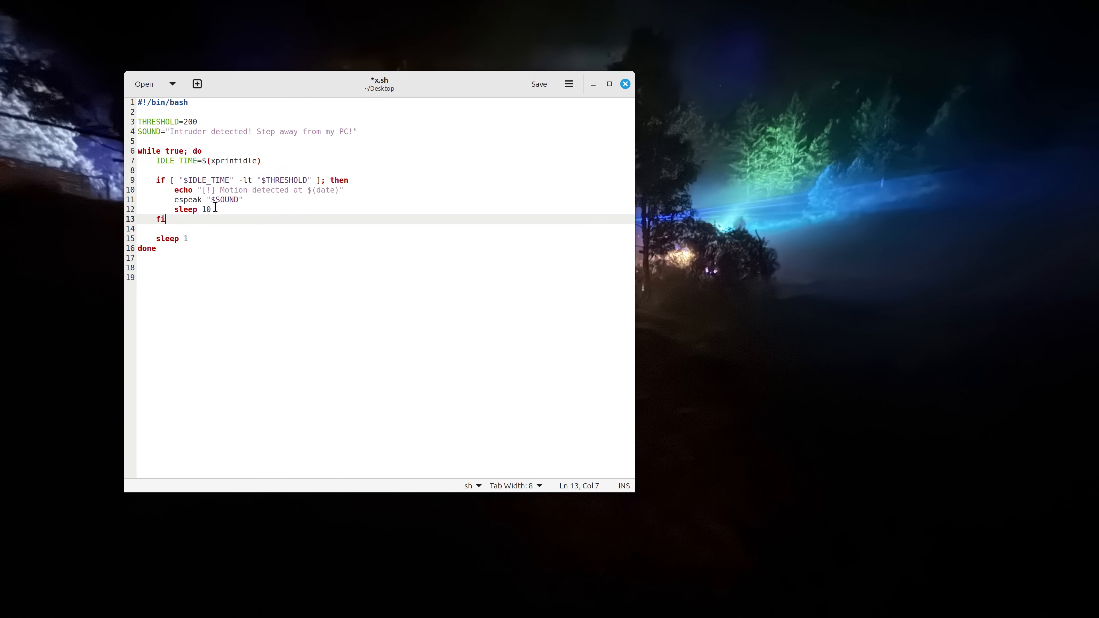
{"action": "double_click", "coordinate": [185, 209]}
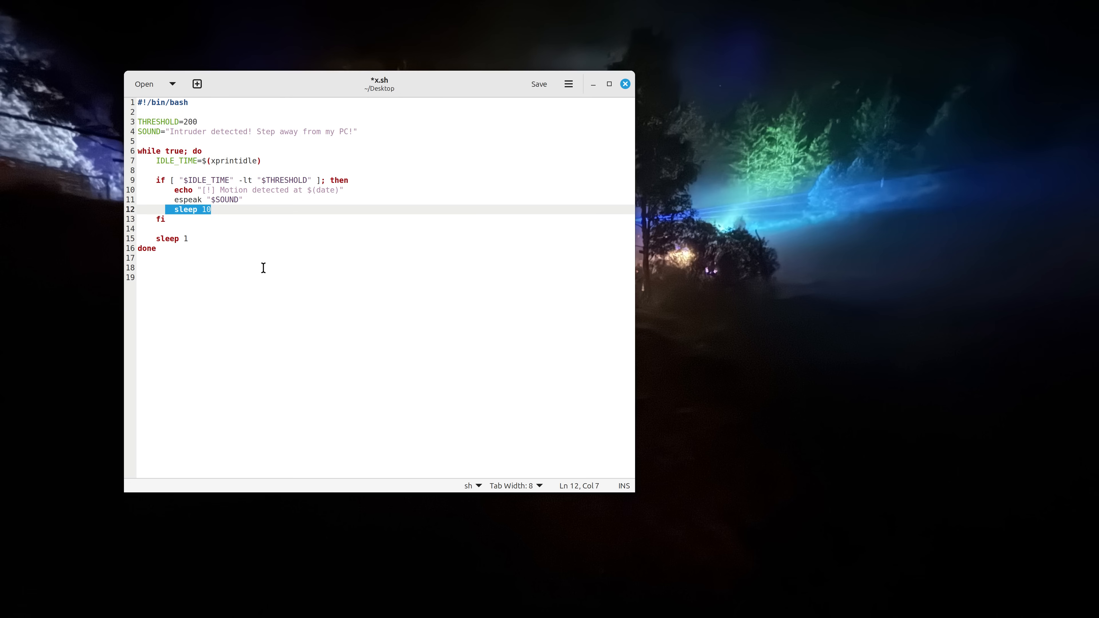
{"action": "left_click", "coordinate": [166, 112]}
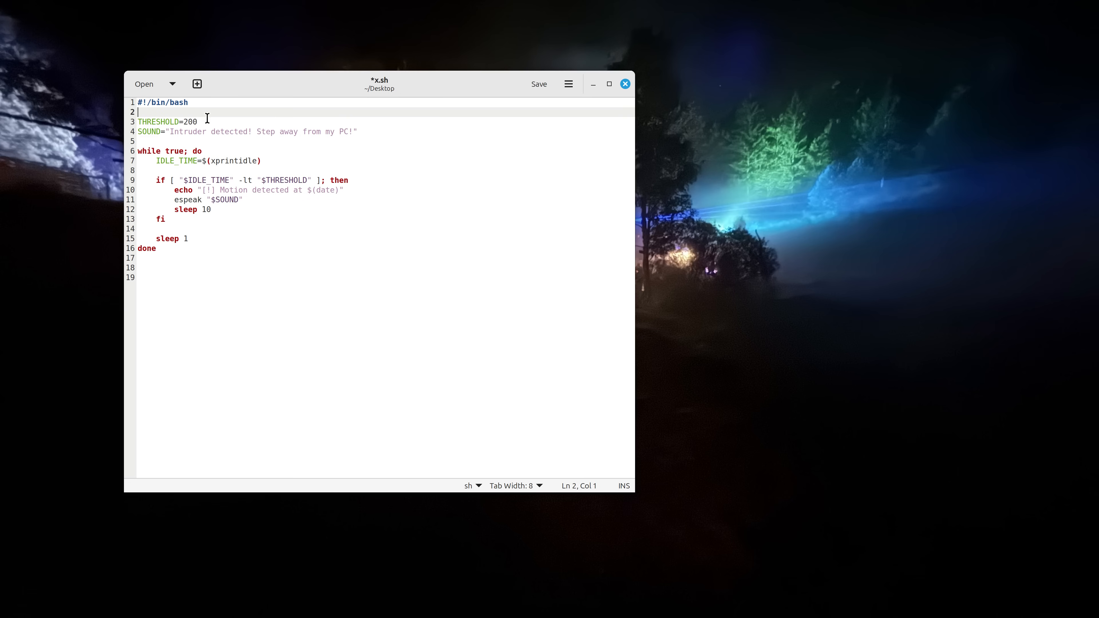
{"action": "left_click", "coordinate": [190, 102]}
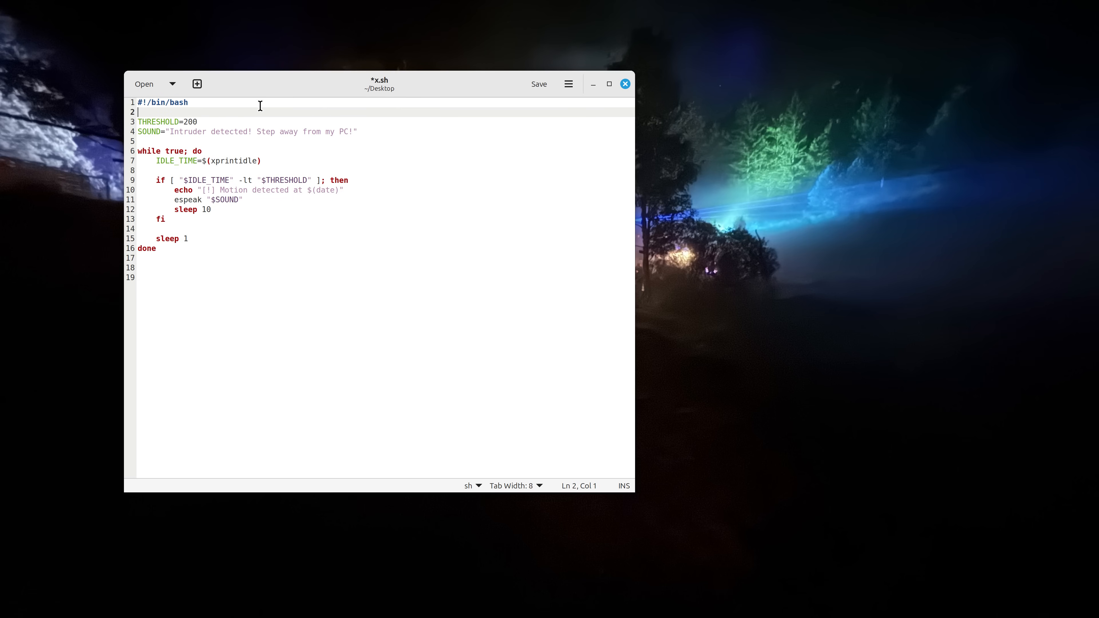
{"action": "mouse_move", "coordinate": [280, 115]}
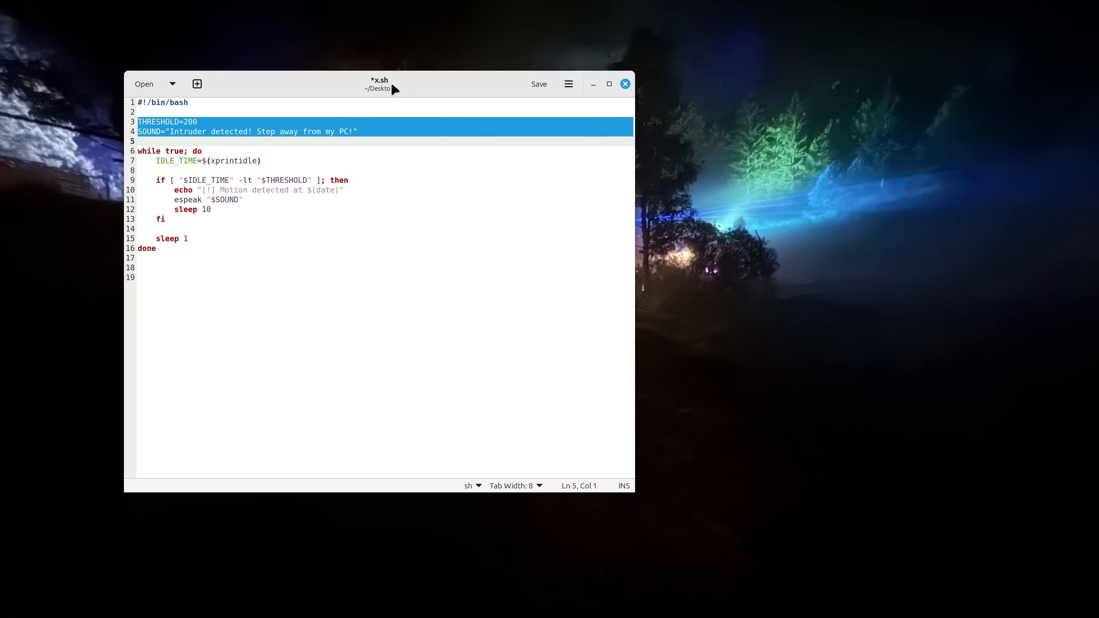
- Change THRESHOLD from 200 to 2000, restore it to 200, and select the espeak "$SOUND" line
{"action": "double_click", "coordinate": [189, 121]}
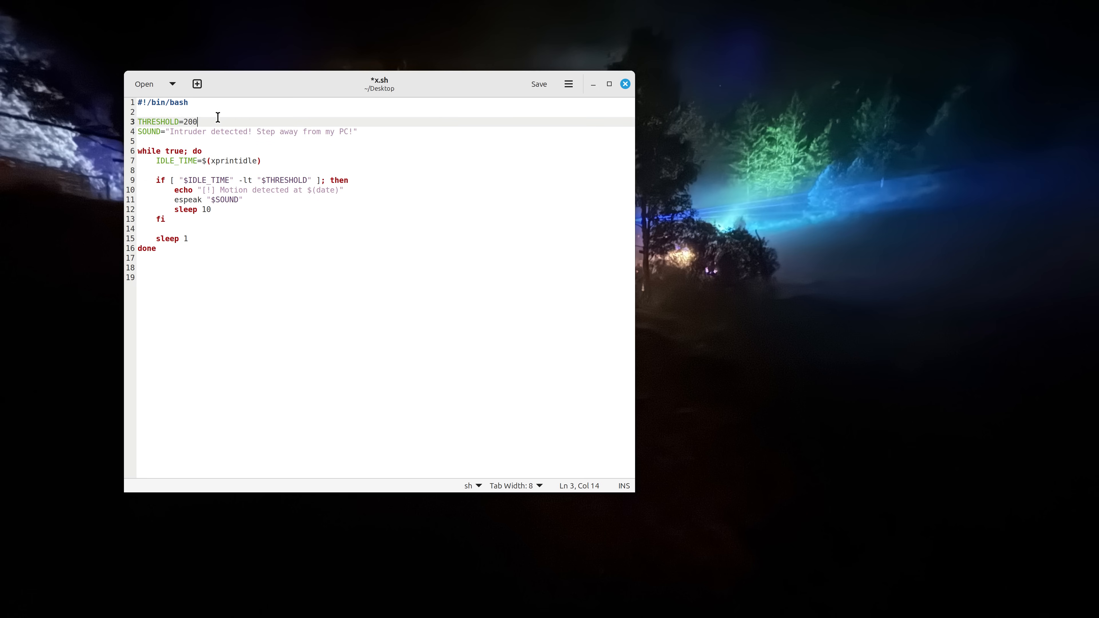
{"action": "type", "text": "0"}
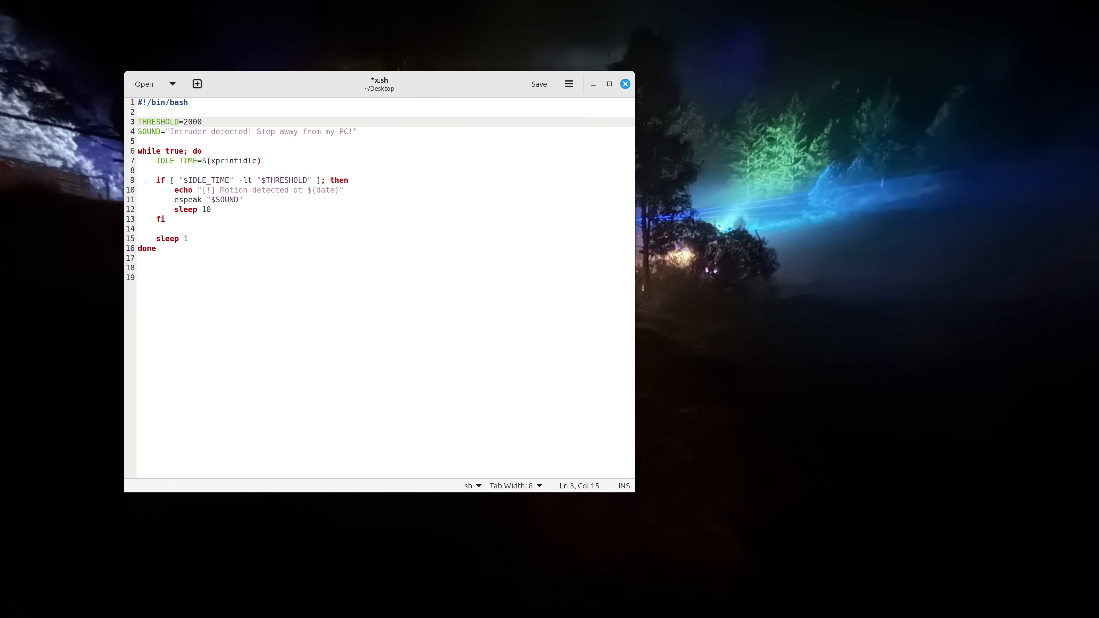
{"action": "key", "text": "BackSpace"}
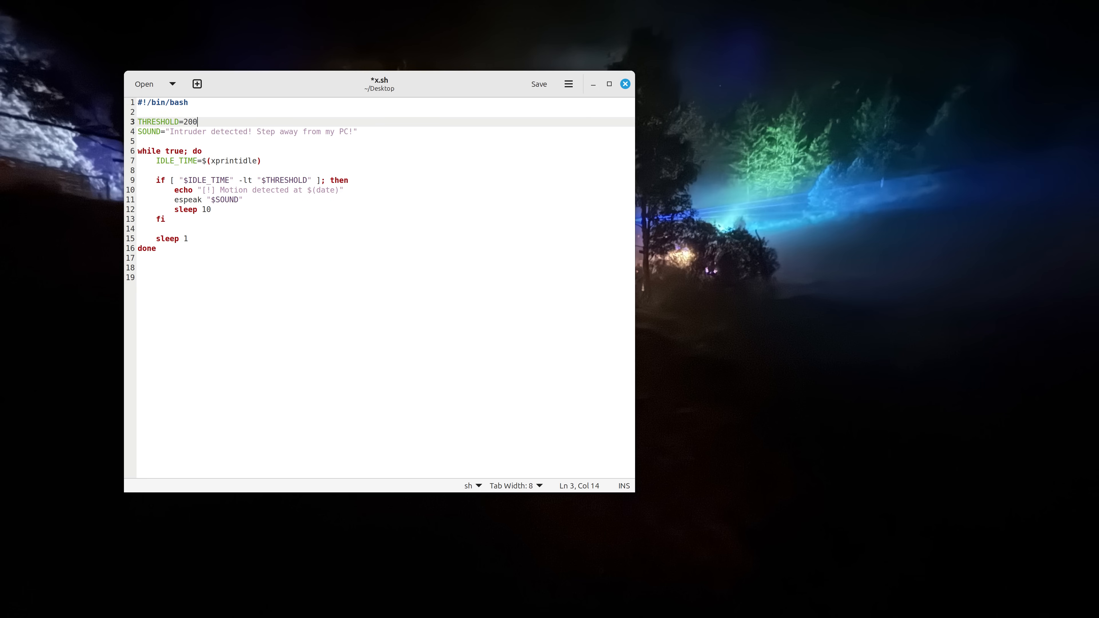
{"action": "mouse_move", "coordinate": [193, 159]}
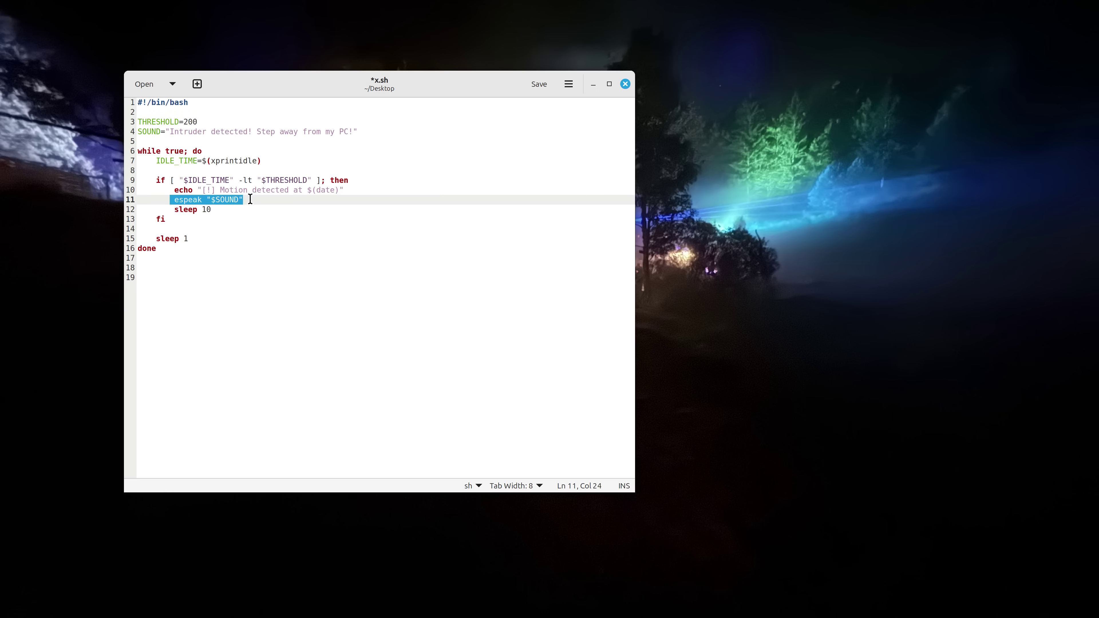
{"action": "left_click", "coordinate": [175, 200]}
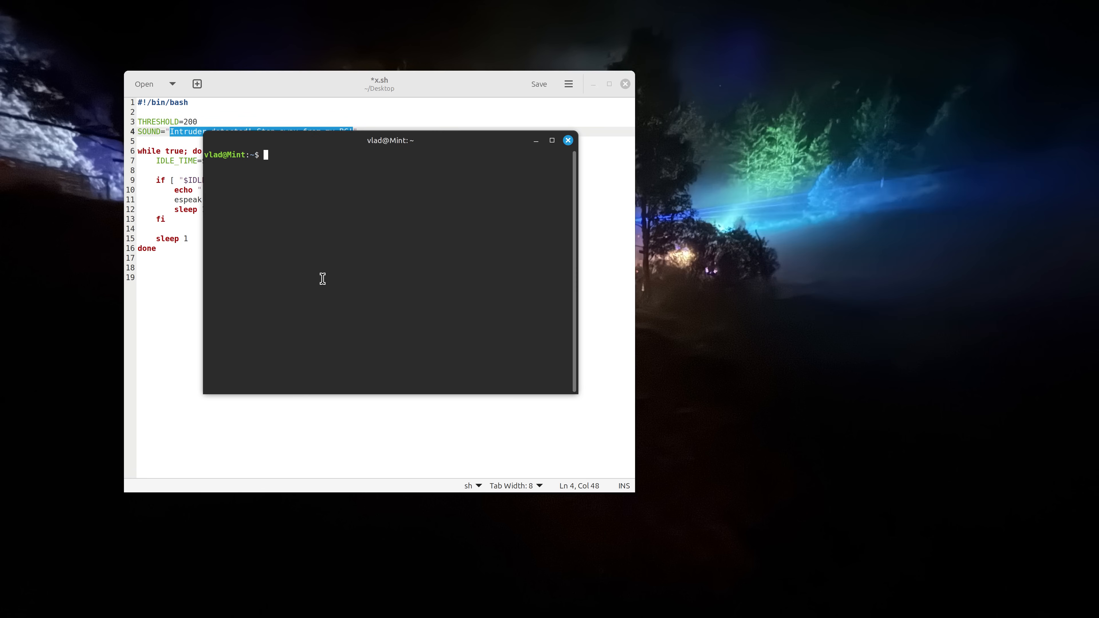
- Run espeak "It's like a basic motion detector for your PC" and close the terminal
{"action": "type", "text": "espeak"}
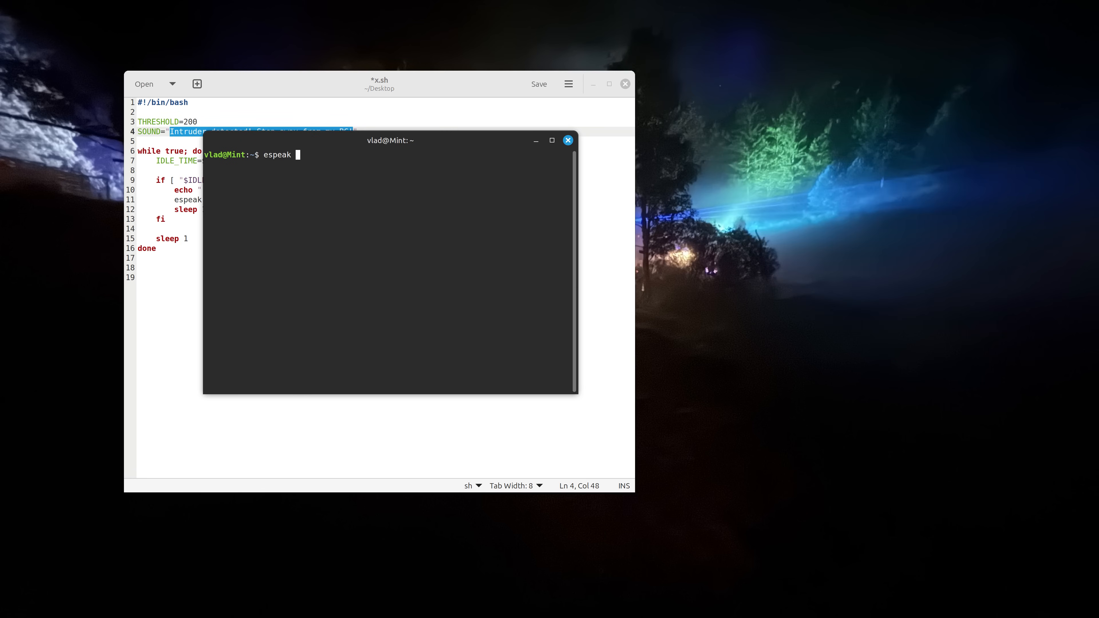
{"action": "type", "text": "It's like a basic motion detector for your PC"}
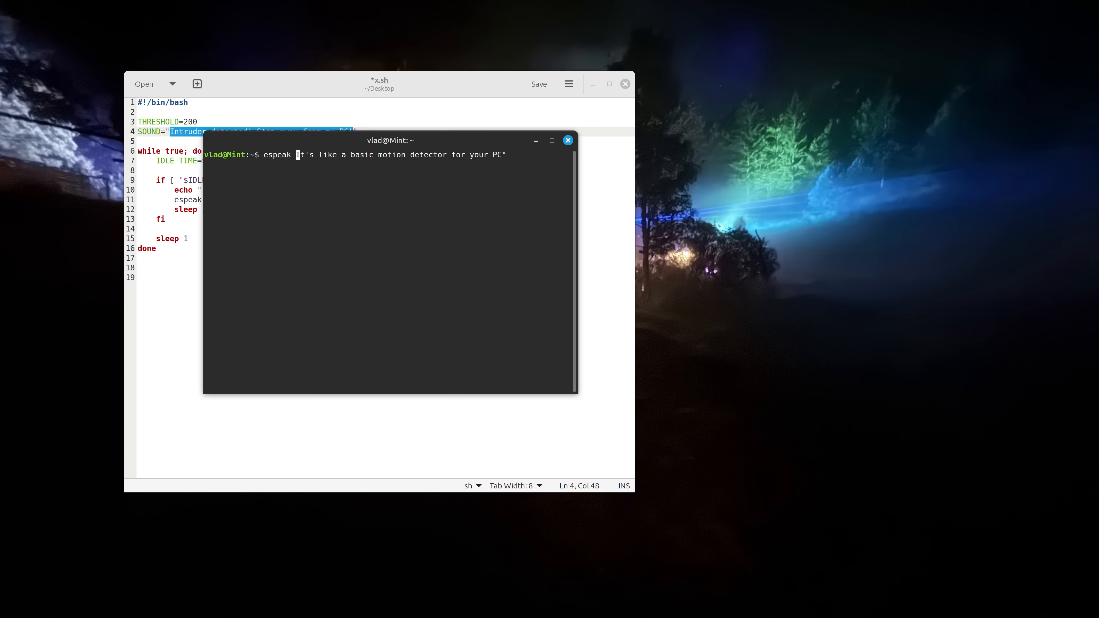
{"action": "type", "text": "\"I"}
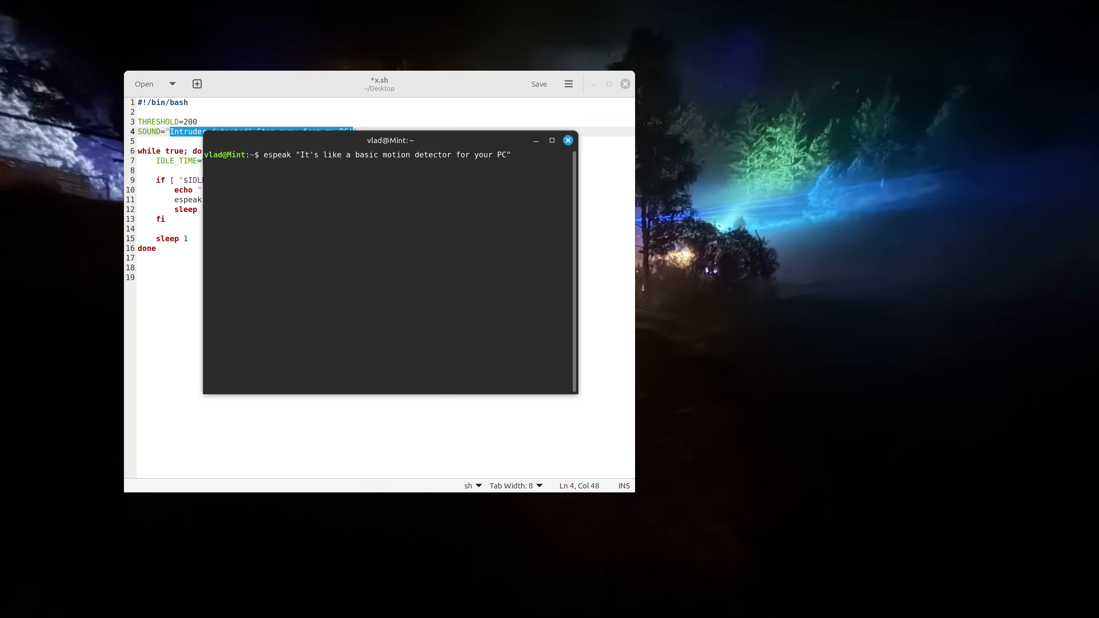
{"action": "key", "text": "Return"}
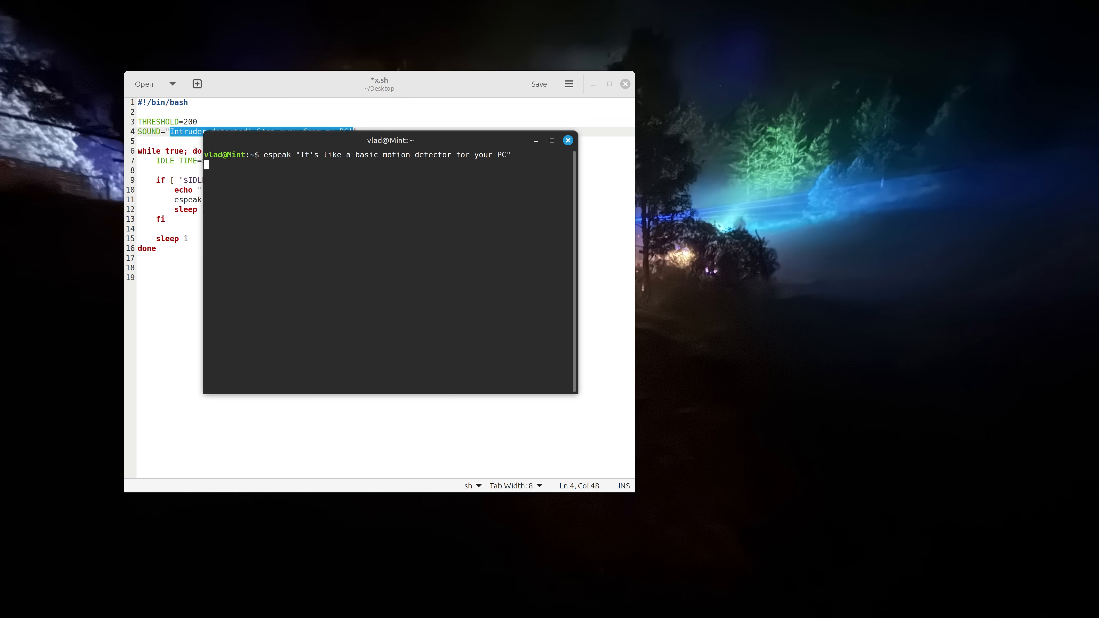
{"action": "key", "text": "Return"}
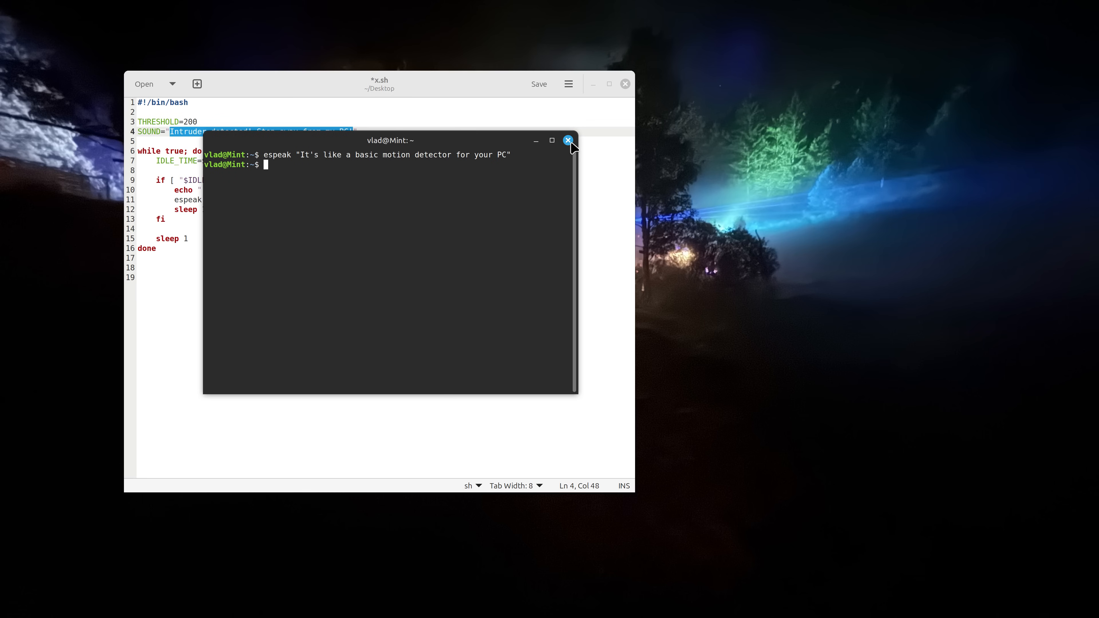
{"action": "mouse_move", "coordinate": [274, 184]}
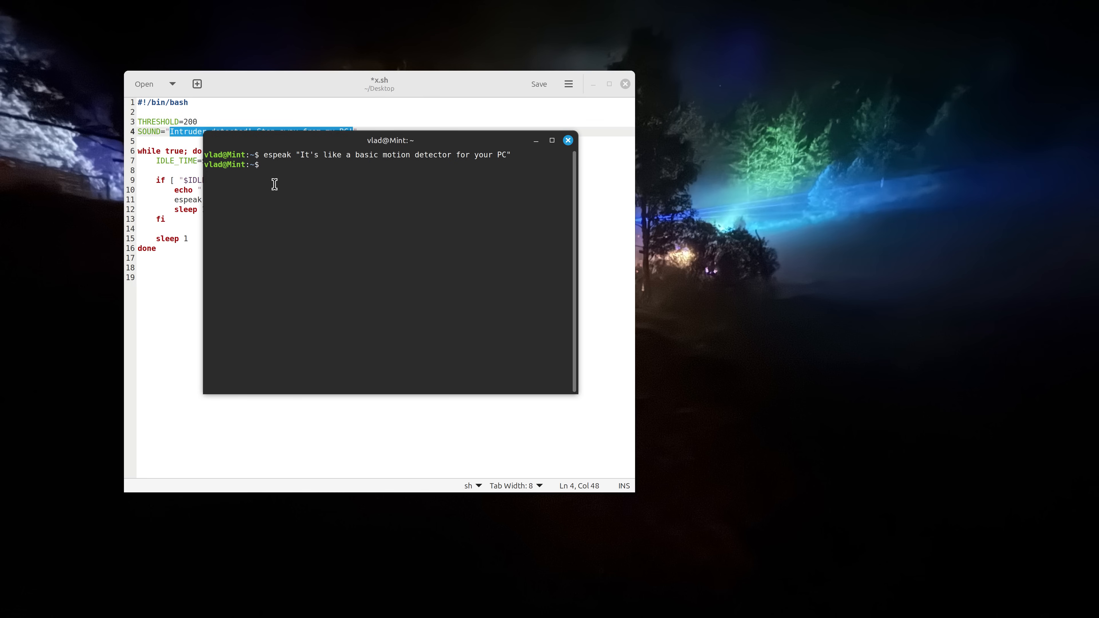
{"action": "left_click", "coordinate": [567, 140]}
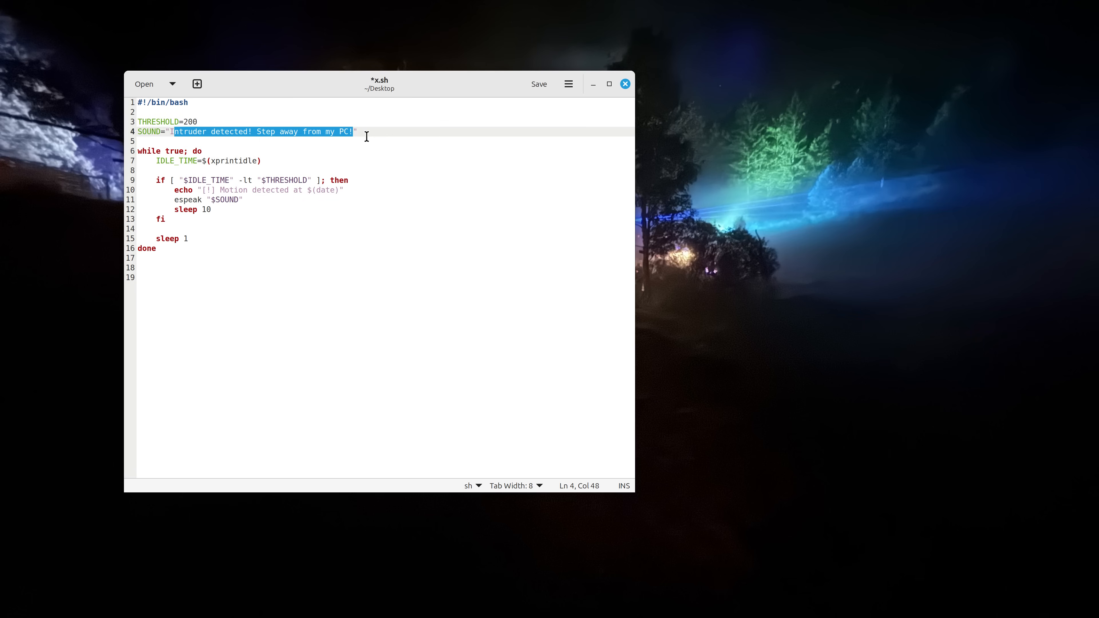
{"action": "mouse_move", "coordinate": [186, 167]}
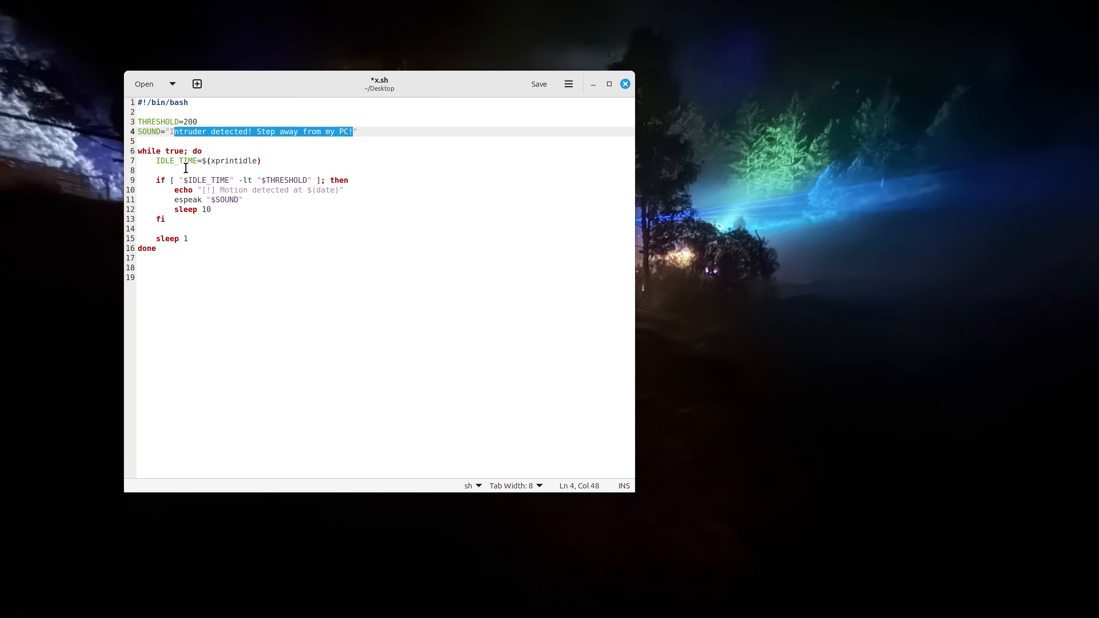
- Review the while loop's xprintidle threshold check, $(date) echo, espeak "$SOUND" and sleep lines without edits
{"action": "left_click", "coordinate": [186, 238]}
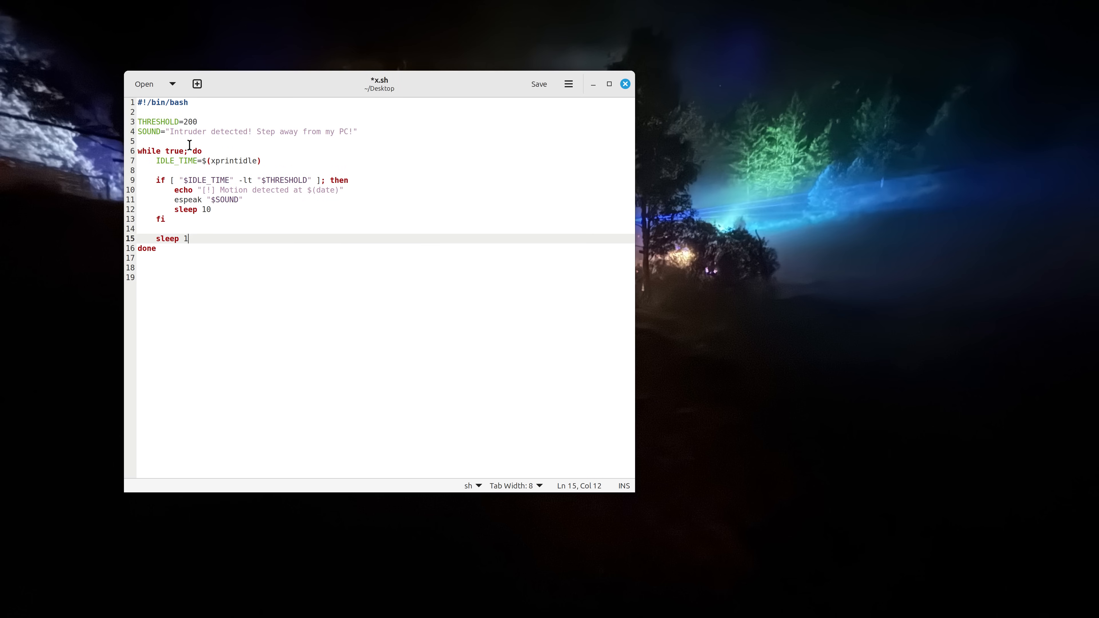
{"action": "left_click", "coordinate": [259, 160]}
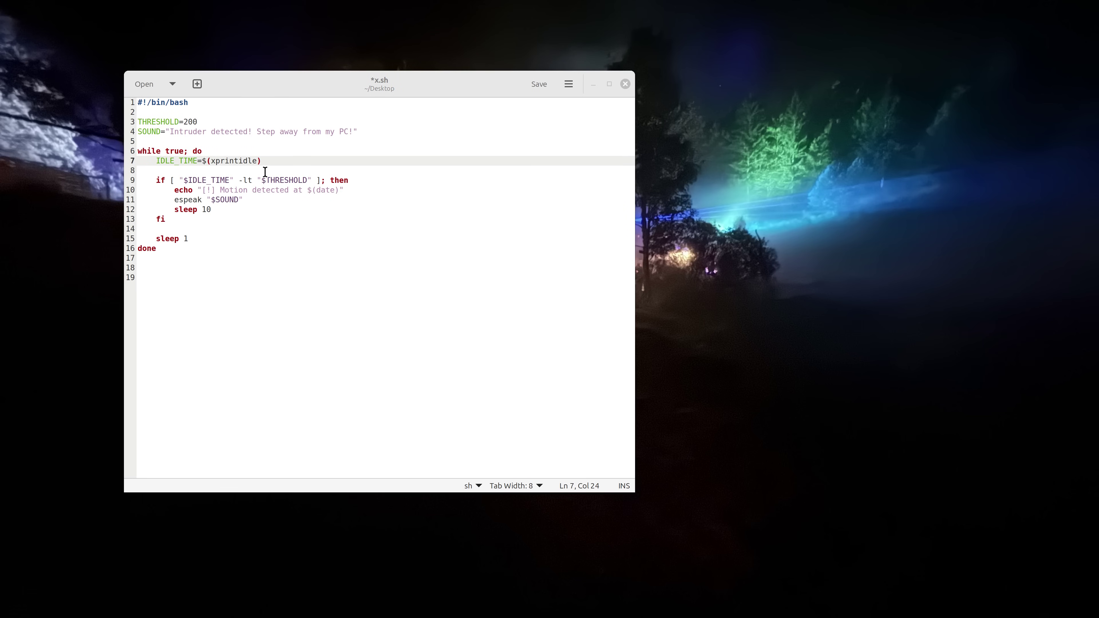
{"action": "left_click_drag", "start_coordinate": [180, 179], "coordinate": [311, 179]}
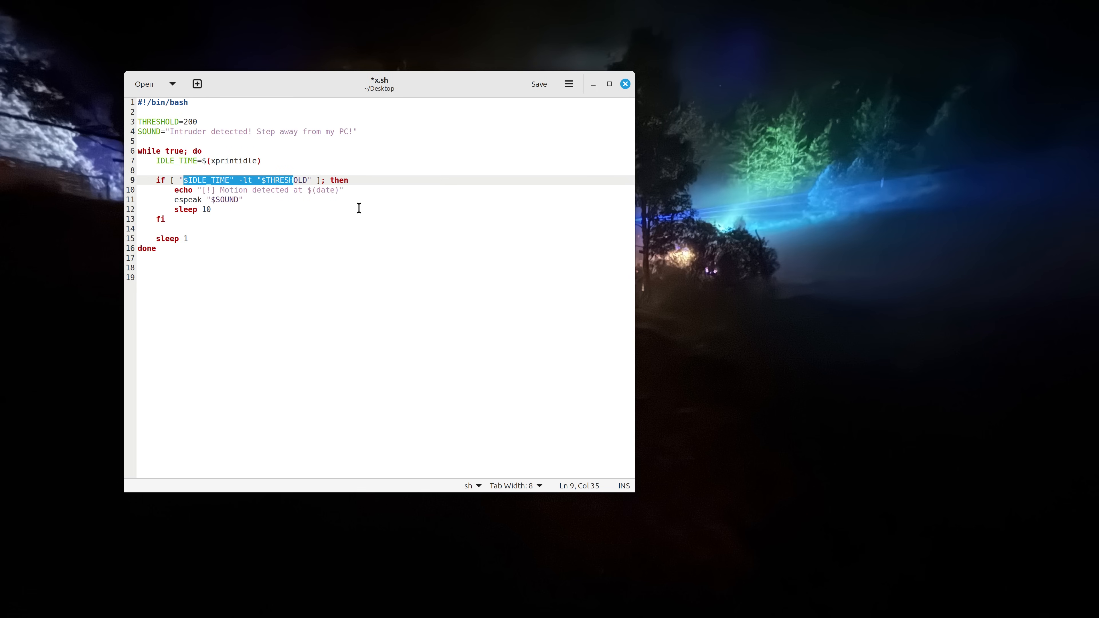
{"action": "mouse_move", "coordinate": [356, 179]}
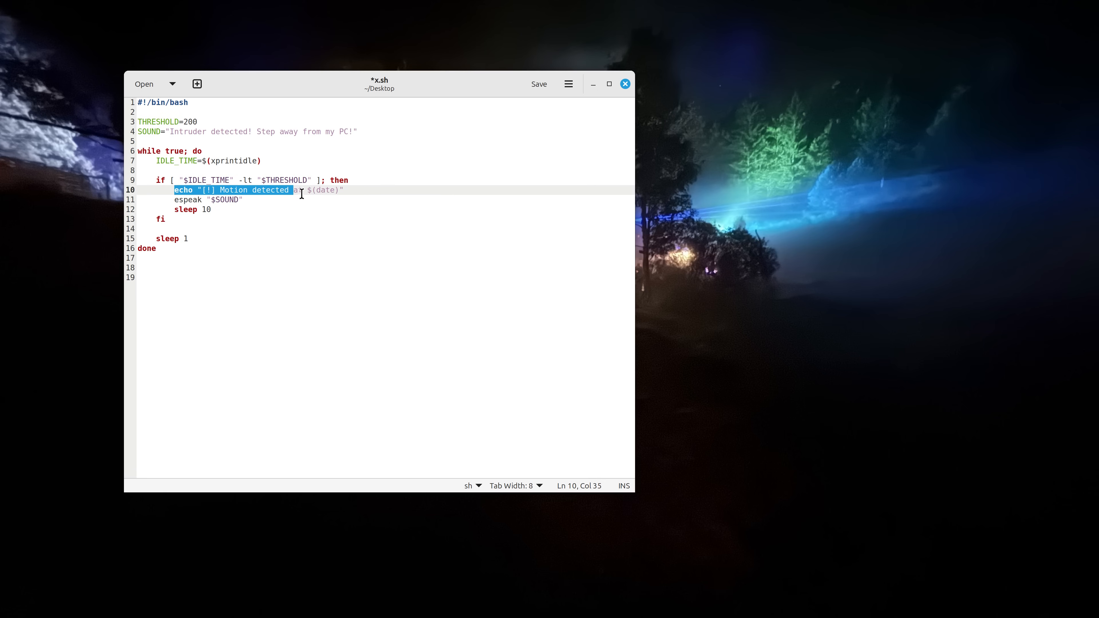
{"action": "left_click", "coordinate": [308, 199]}
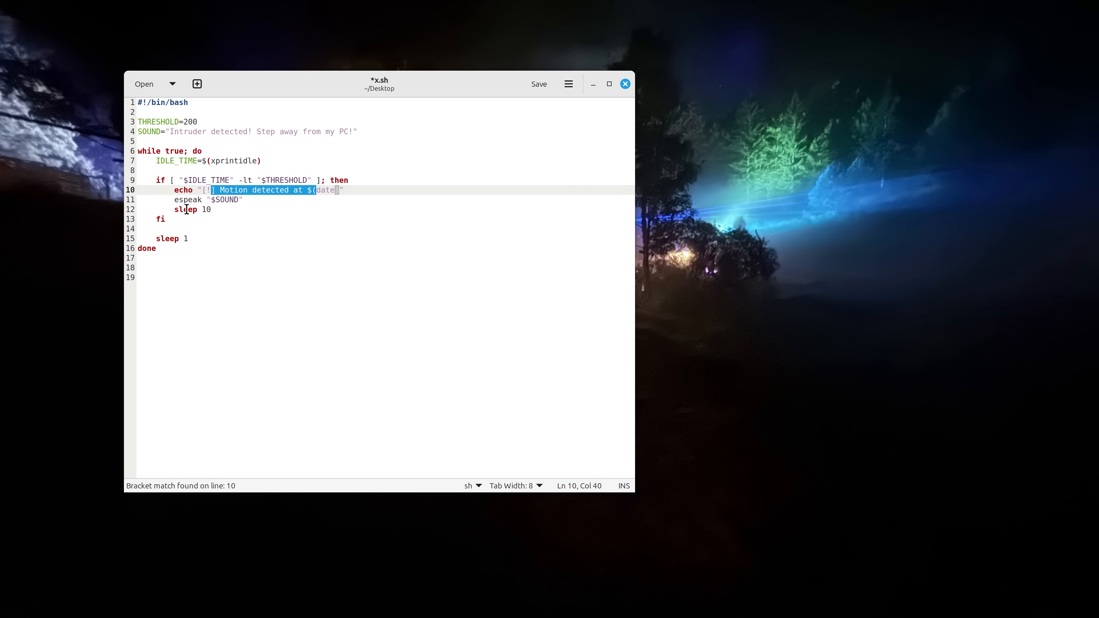
{"action": "double_click", "coordinate": [230, 132]}
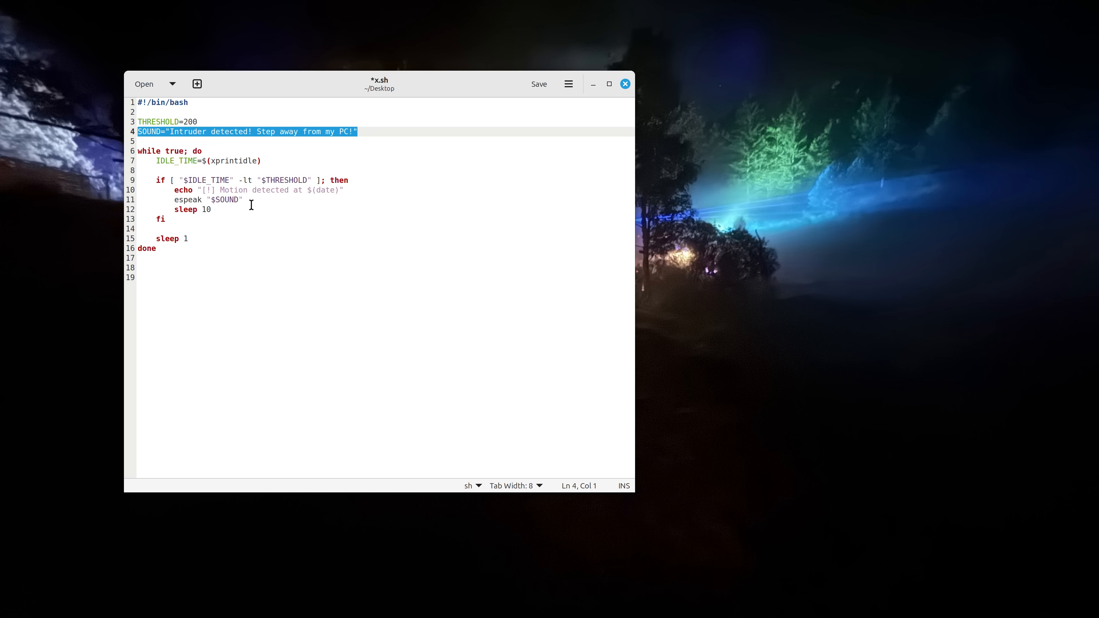
{"action": "mouse_move", "coordinate": [284, 102]}
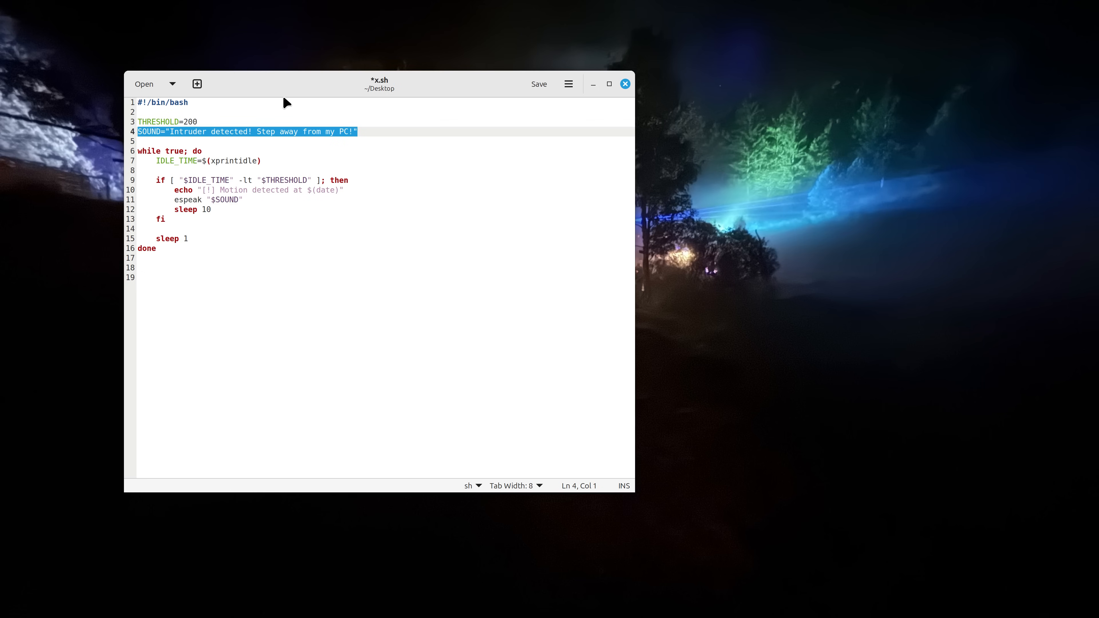
{"action": "left_click", "coordinate": [216, 209]}
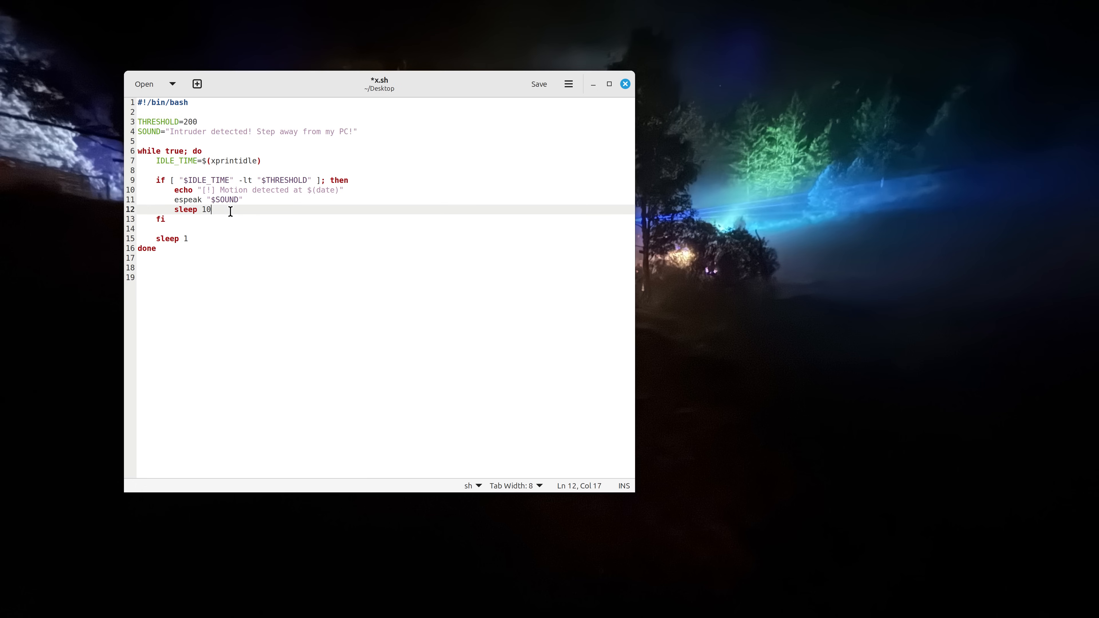
{"action": "mouse_move", "coordinate": [284, 140]}
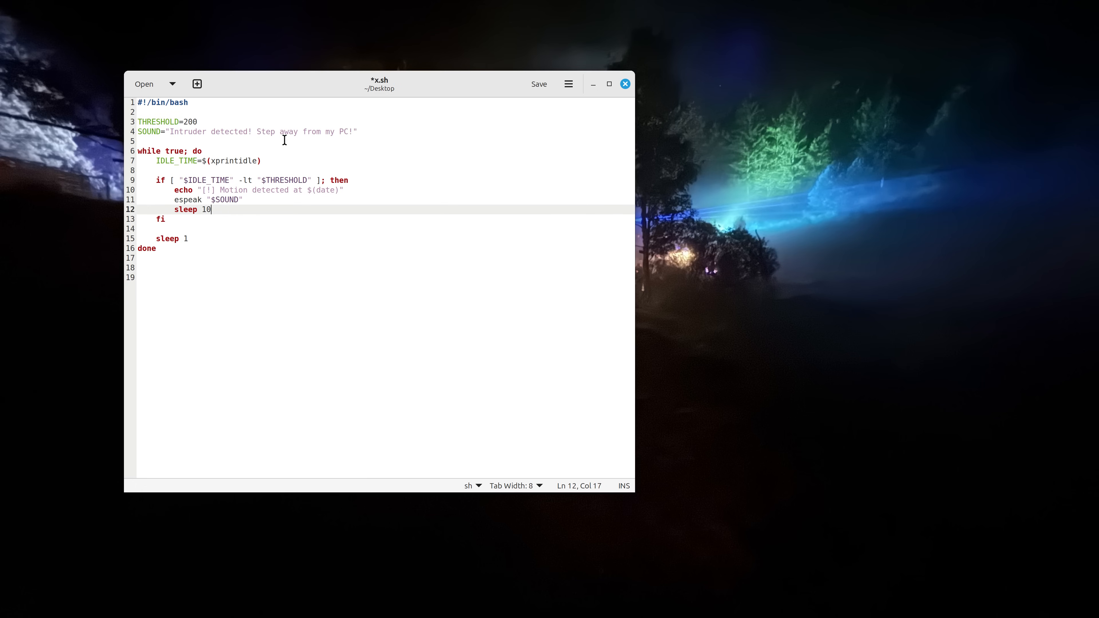
{"action": "mouse_move", "coordinate": [273, 141]}
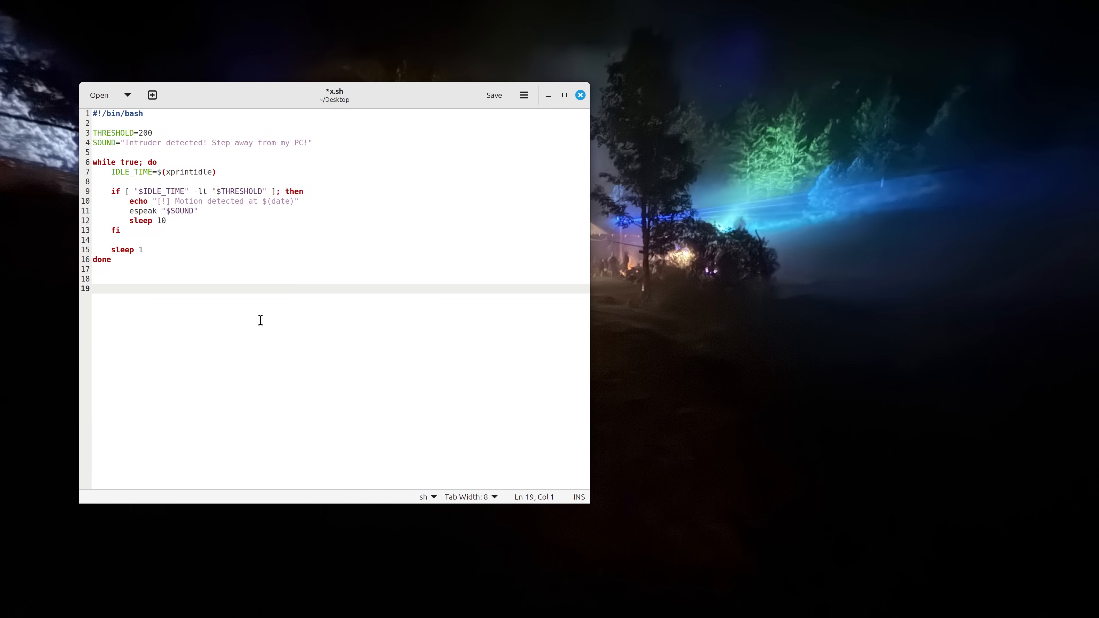
{"action": "mouse_move", "coordinate": [213, 317]}
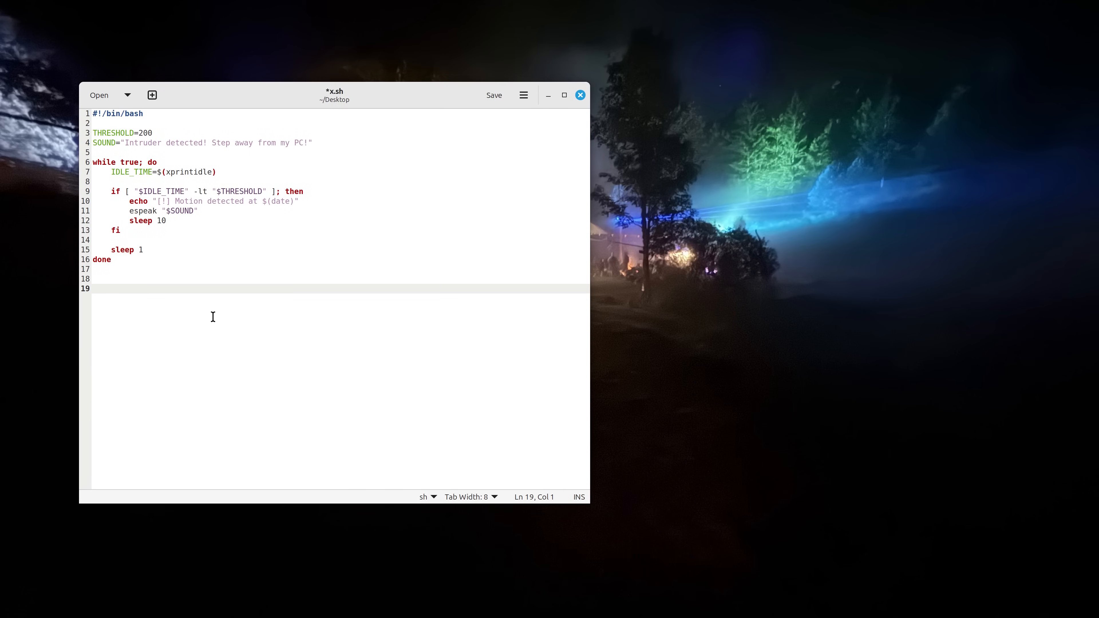
{"action": "mouse_move", "coordinate": [208, 313]}
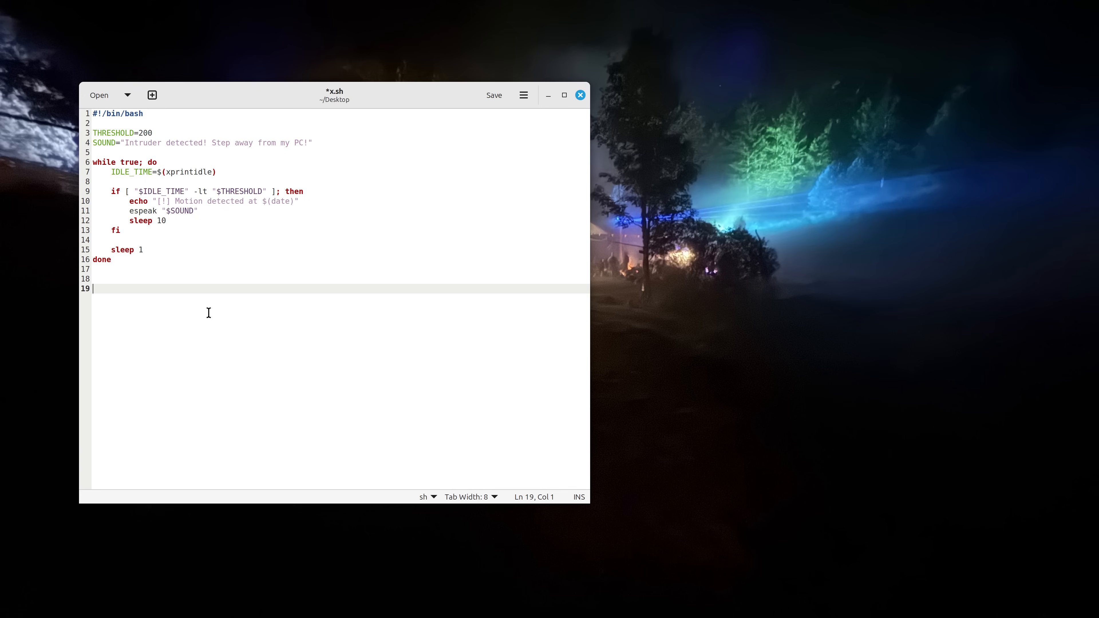
{"action": "left_click_drag", "start_coordinate": [334, 94], "coordinate": [403, 80]}
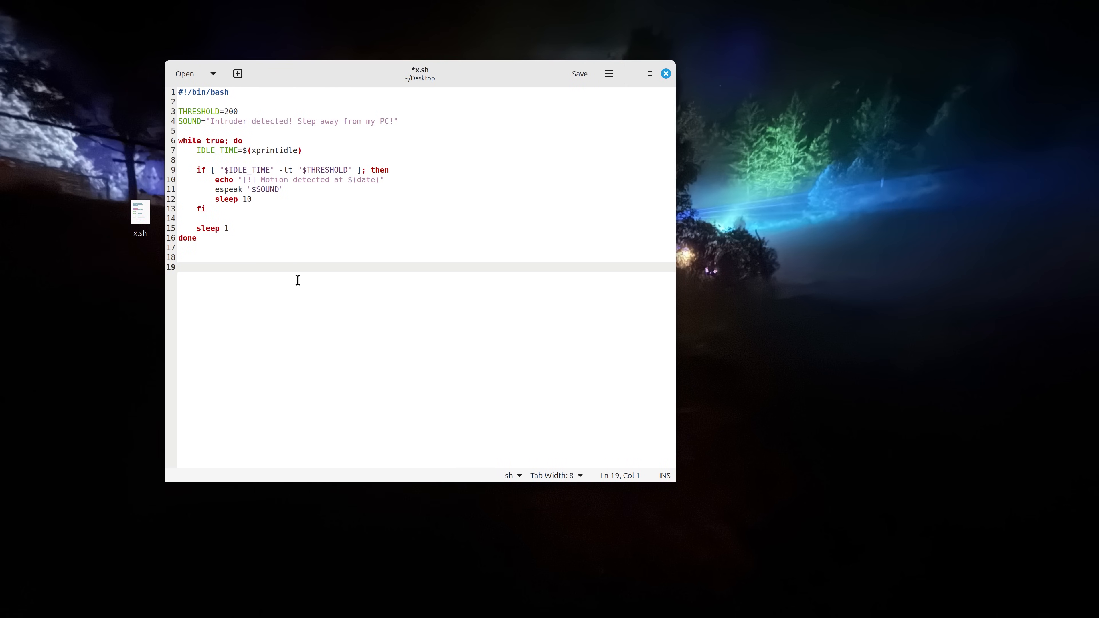
{"action": "mouse_move", "coordinate": [262, 337]}
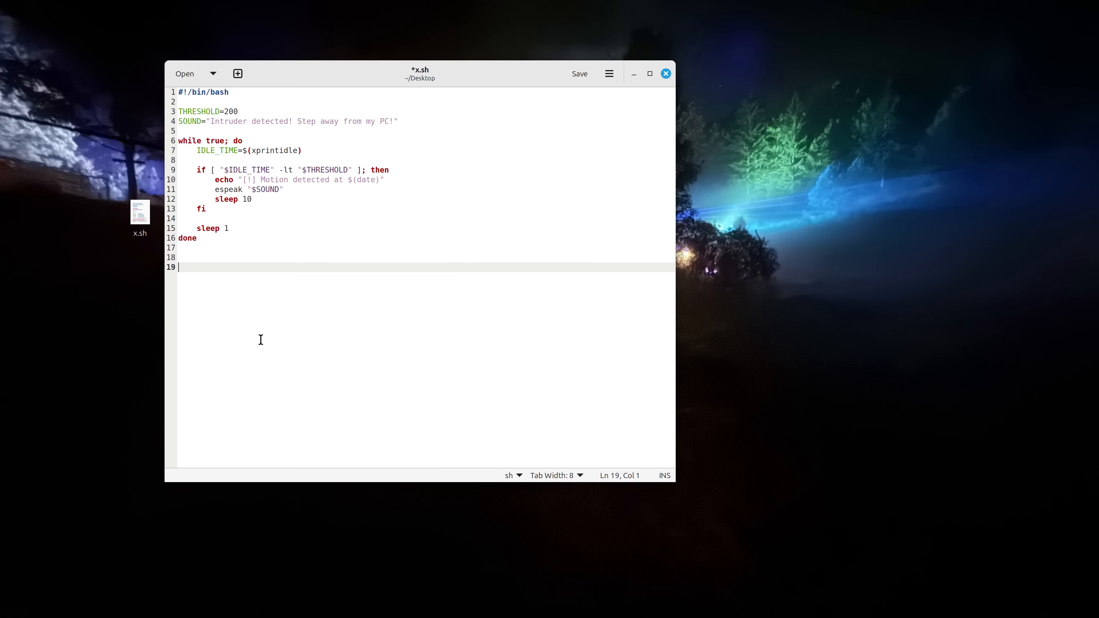
{"action": "mouse_move", "coordinate": [264, 335]}
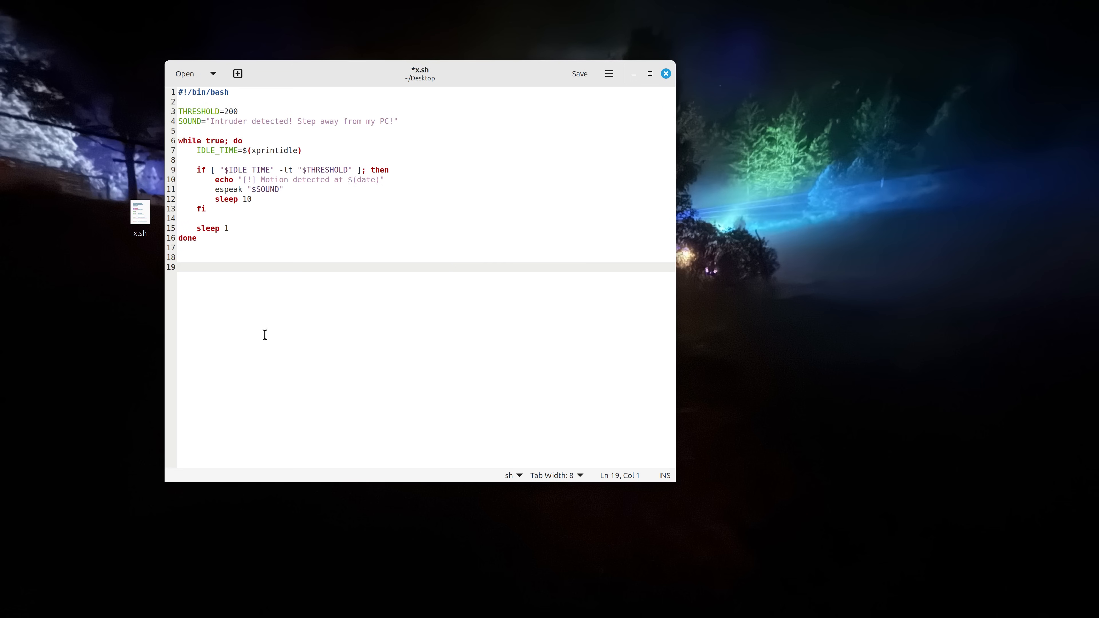
{"action": "mouse_move", "coordinate": [309, 399]}
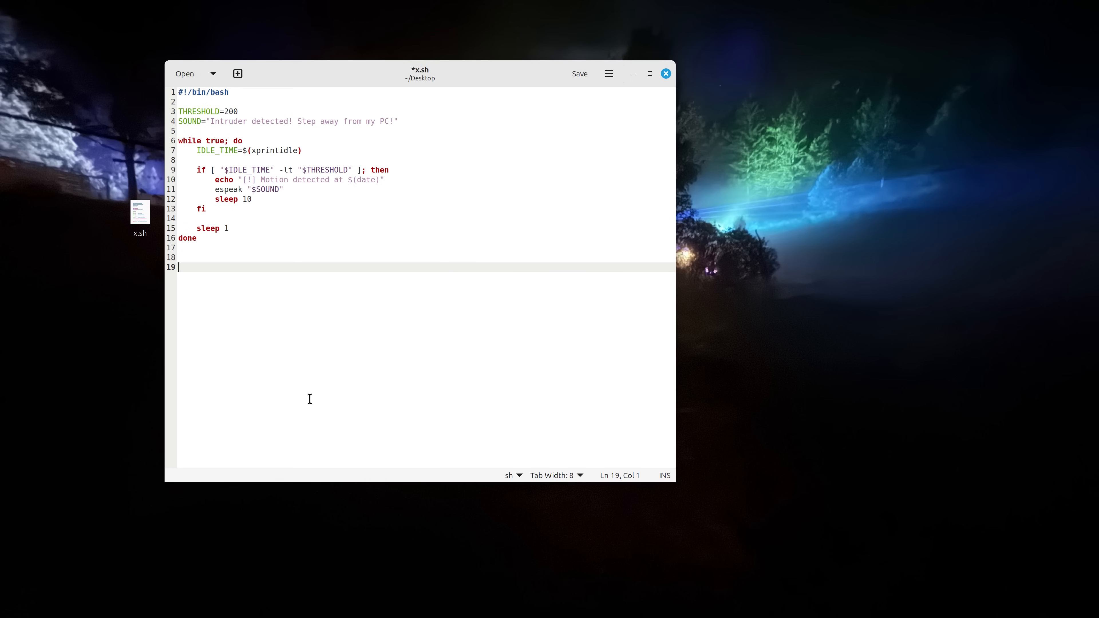
{"action": "mouse_move", "coordinate": [481, 393]}
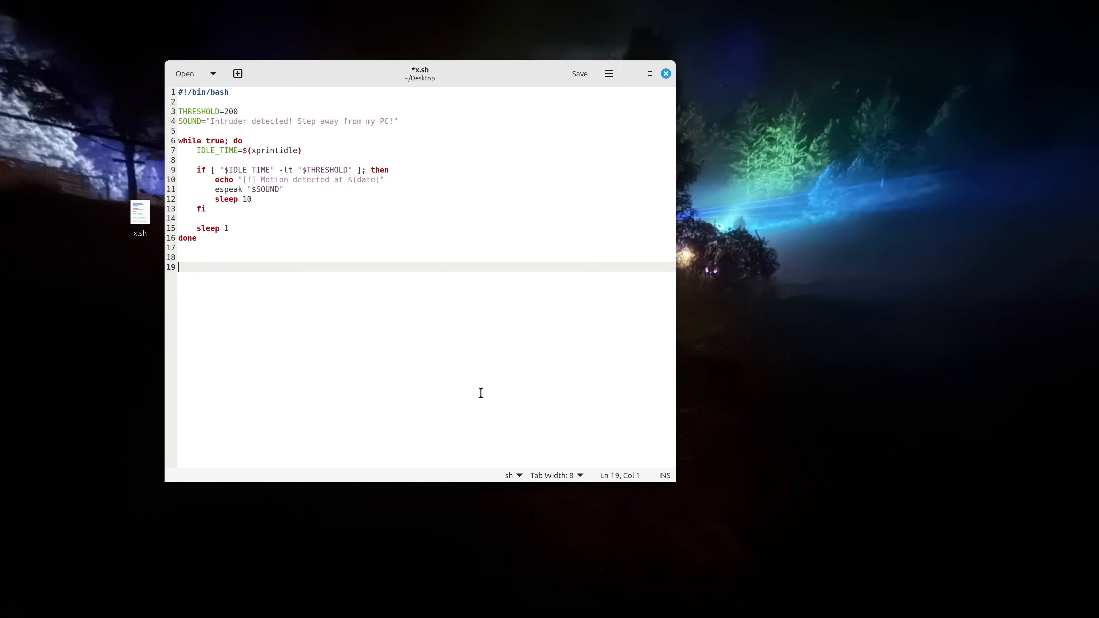
{"action": "mouse_move", "coordinate": [296, 313]}
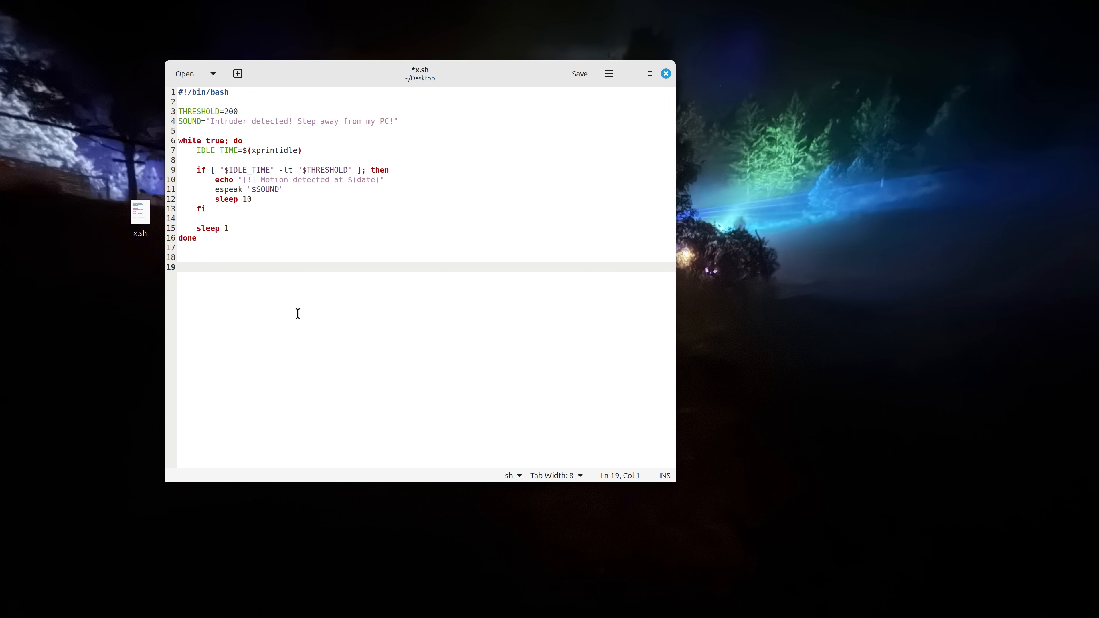
{"action": "mouse_move", "coordinate": [437, 262]}
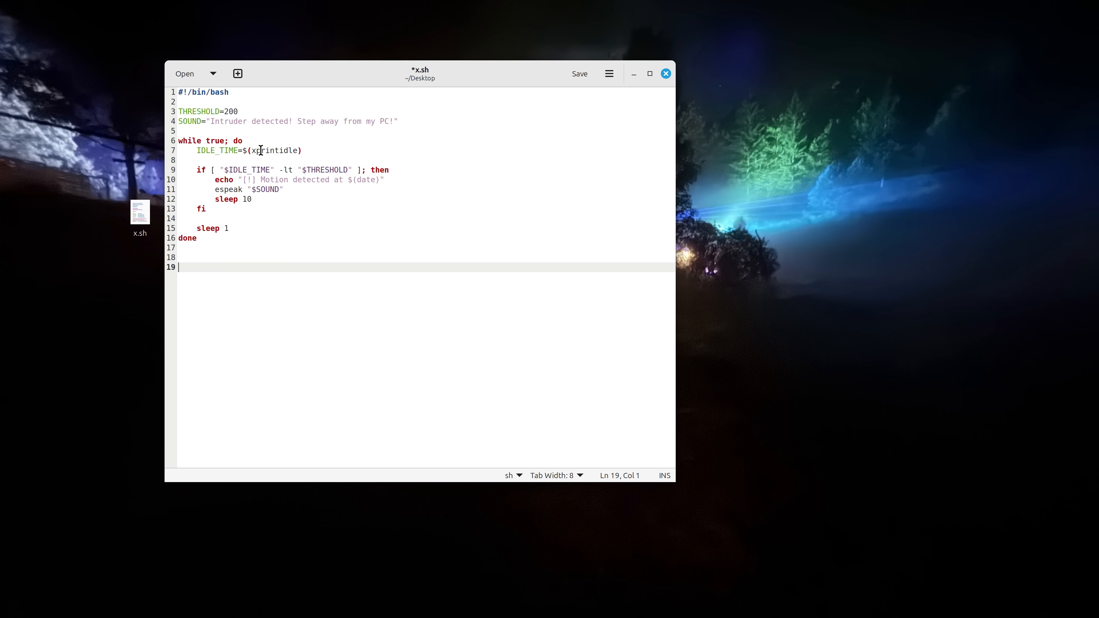
{"action": "mouse_move", "coordinate": [398, 305]}
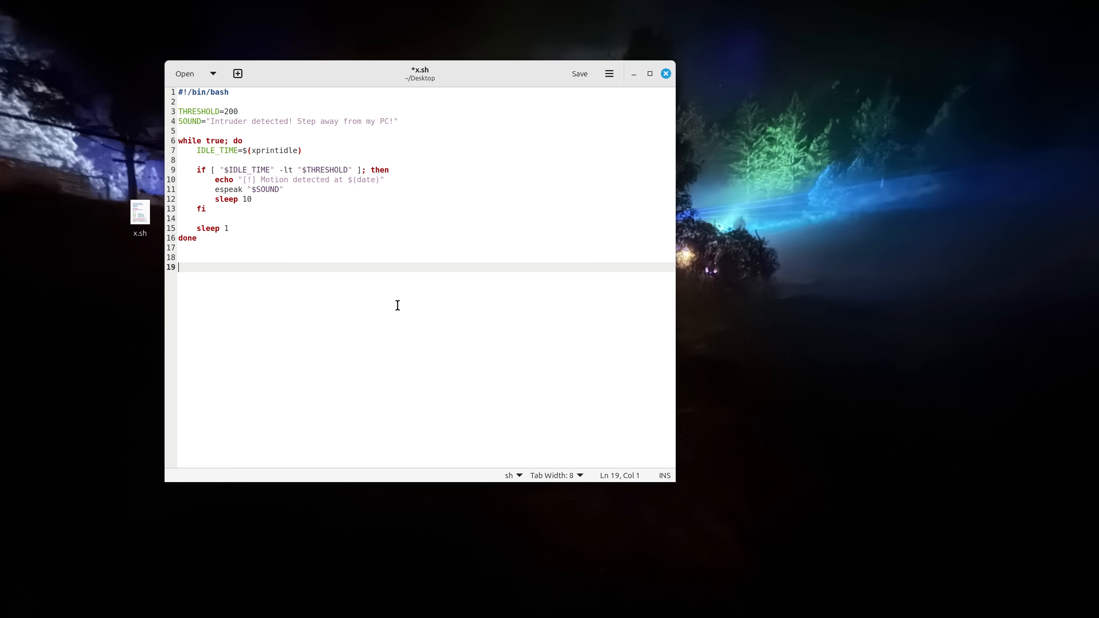
- Add the line '# sudo apt install xprintidle espeak' at the end of the script
{"action": "type", "text": "sudo apt"}
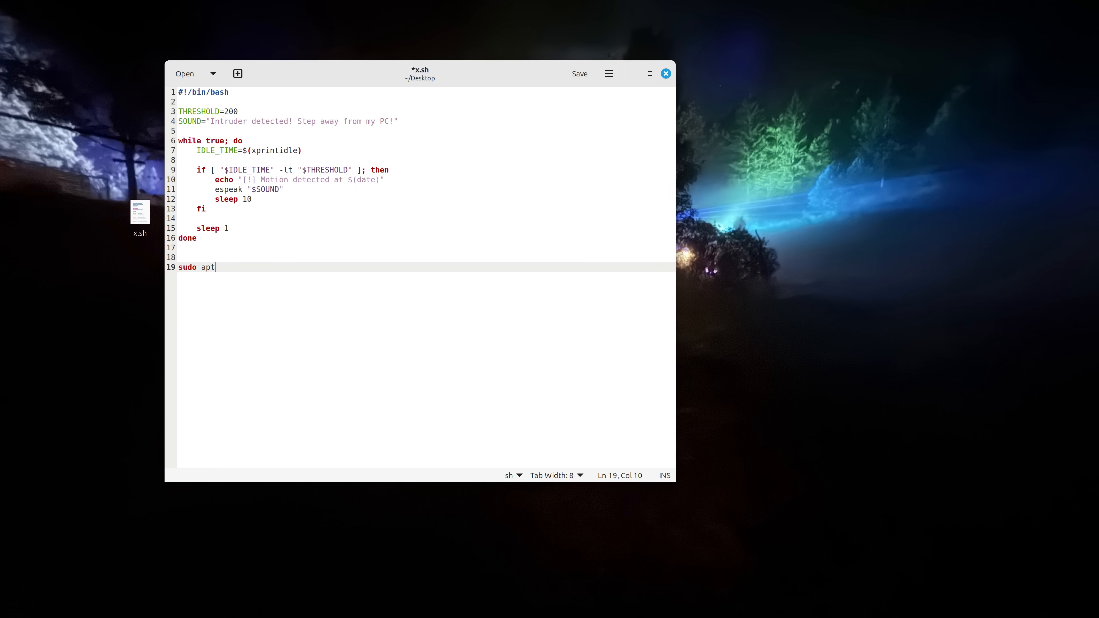
{"action": "type", "text": "install"}
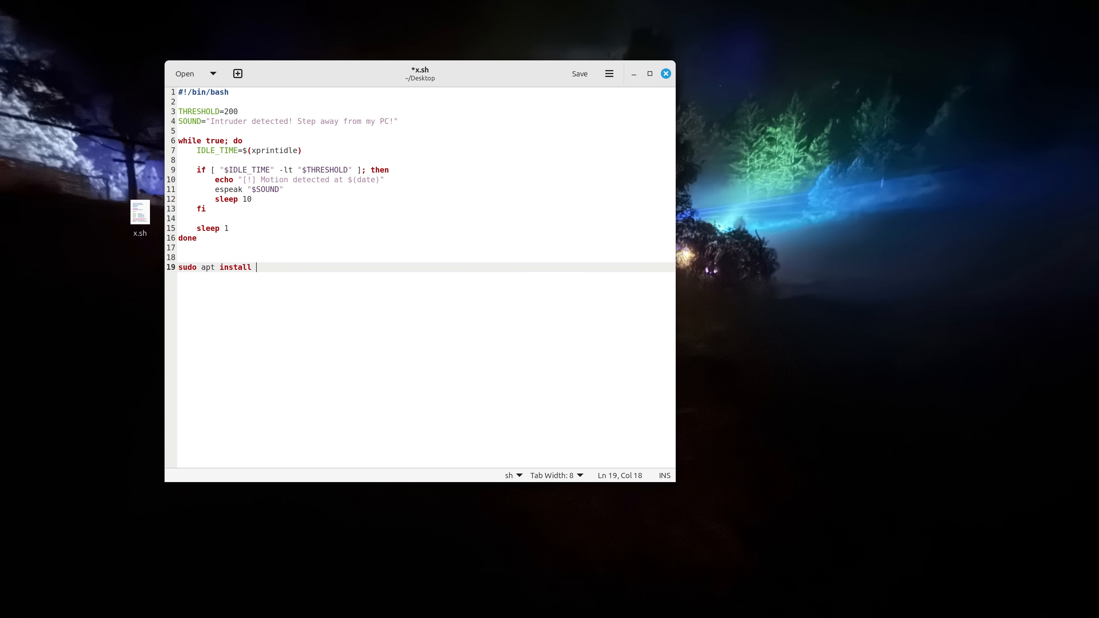
{"action": "type", "text": "xprintidle"}
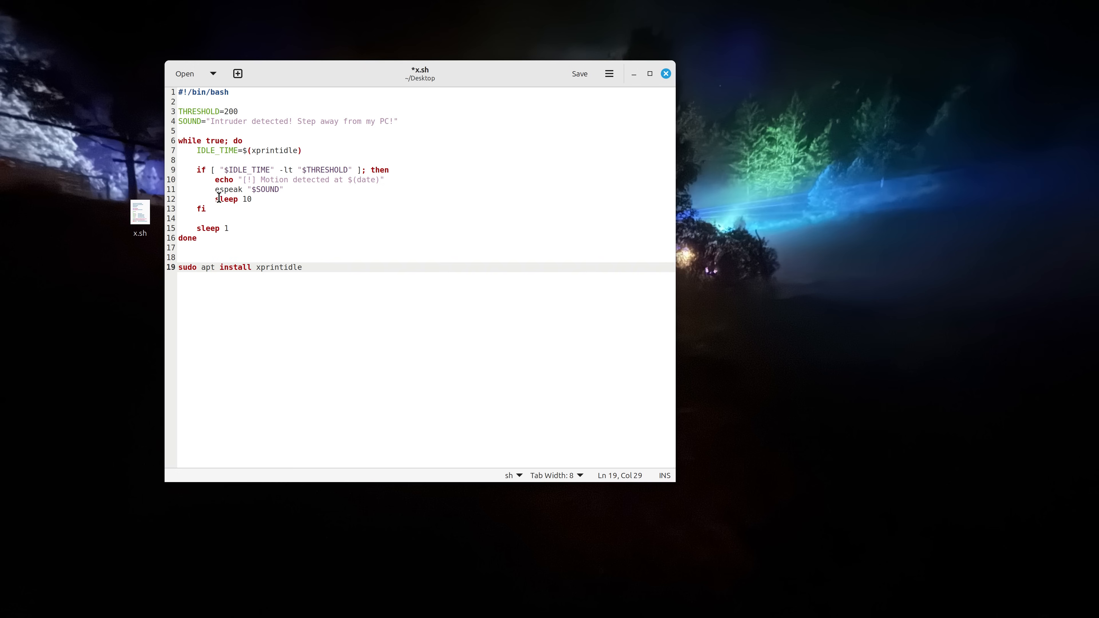
{"action": "type", "text": "espeak"}
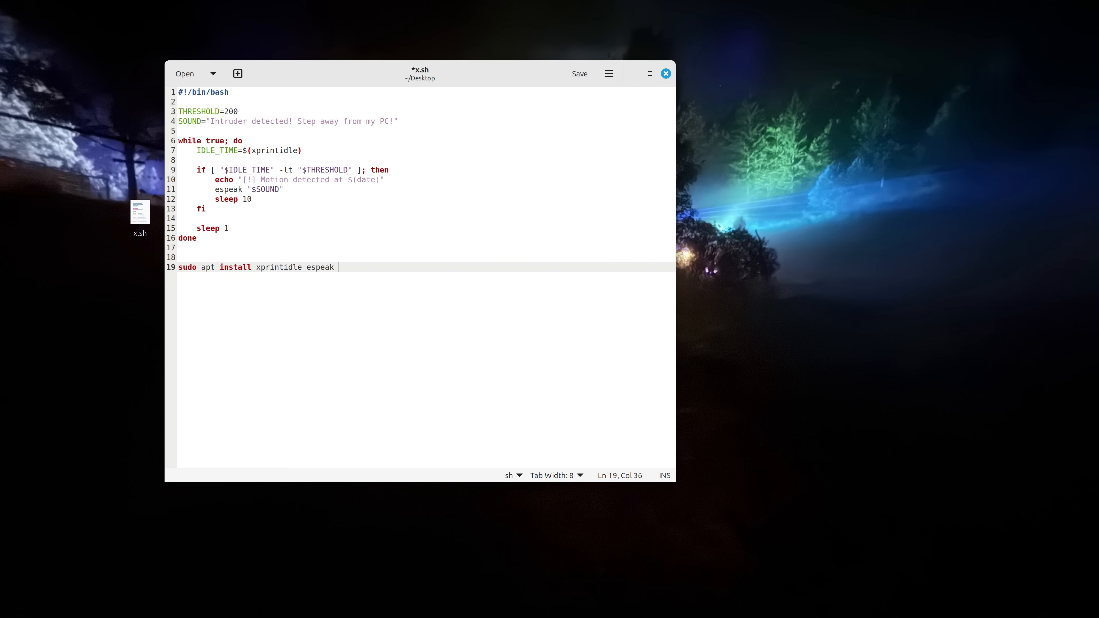
{"action": "type", "text": "/y"}
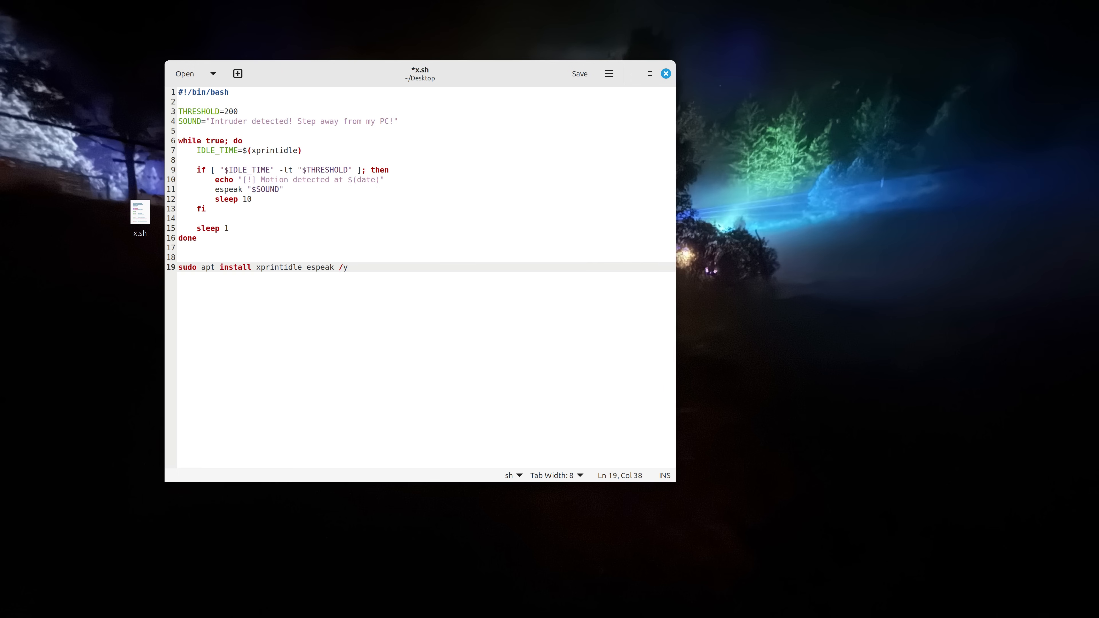
{"action": "key", "text": "BackSpace"}
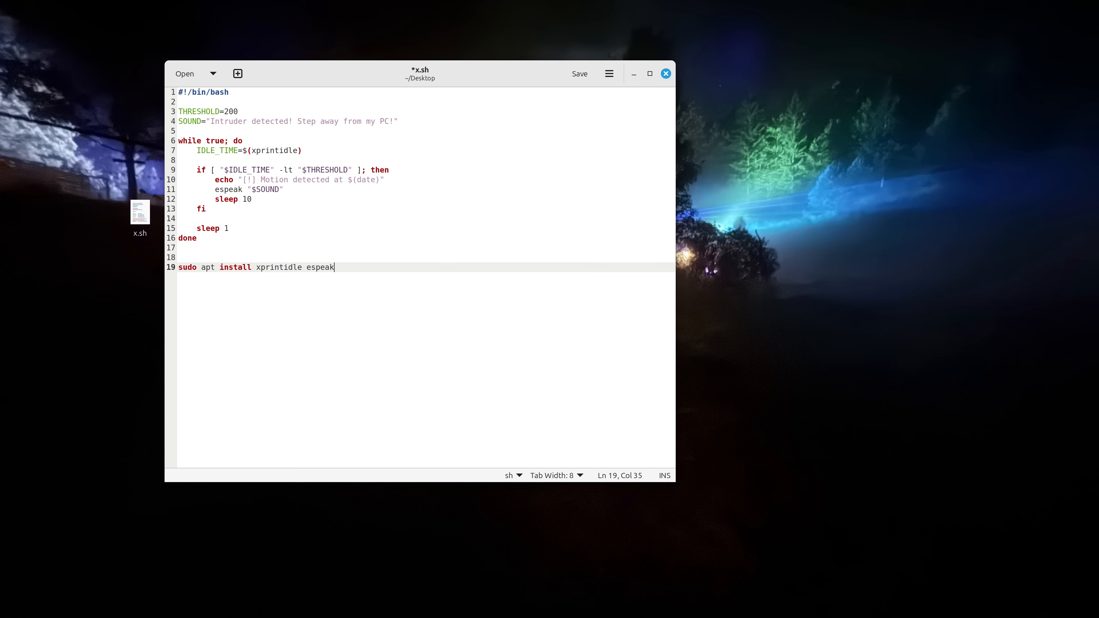
{"action": "type", "text": "#"}
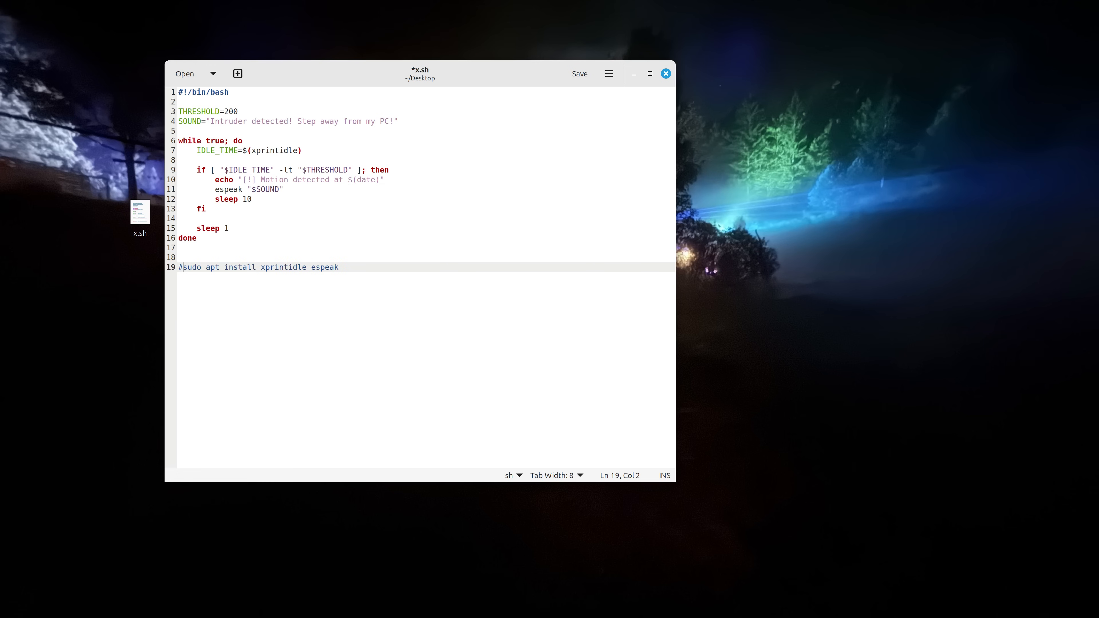
{"action": "mouse_move", "coordinate": [379, 260]}
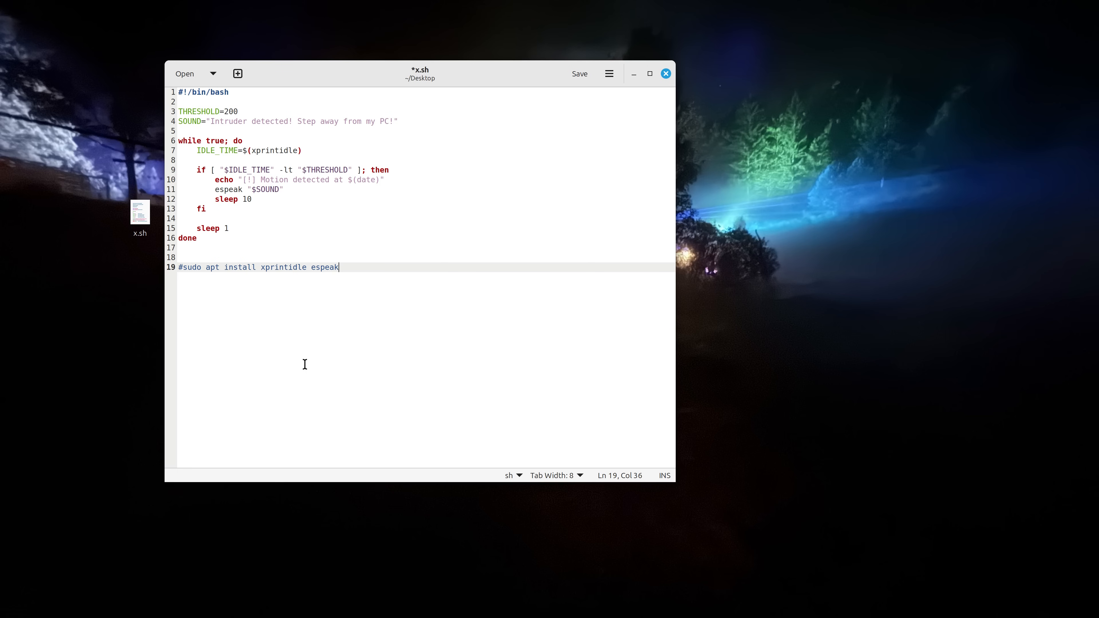
{"action": "mouse_move", "coordinate": [374, 282]}
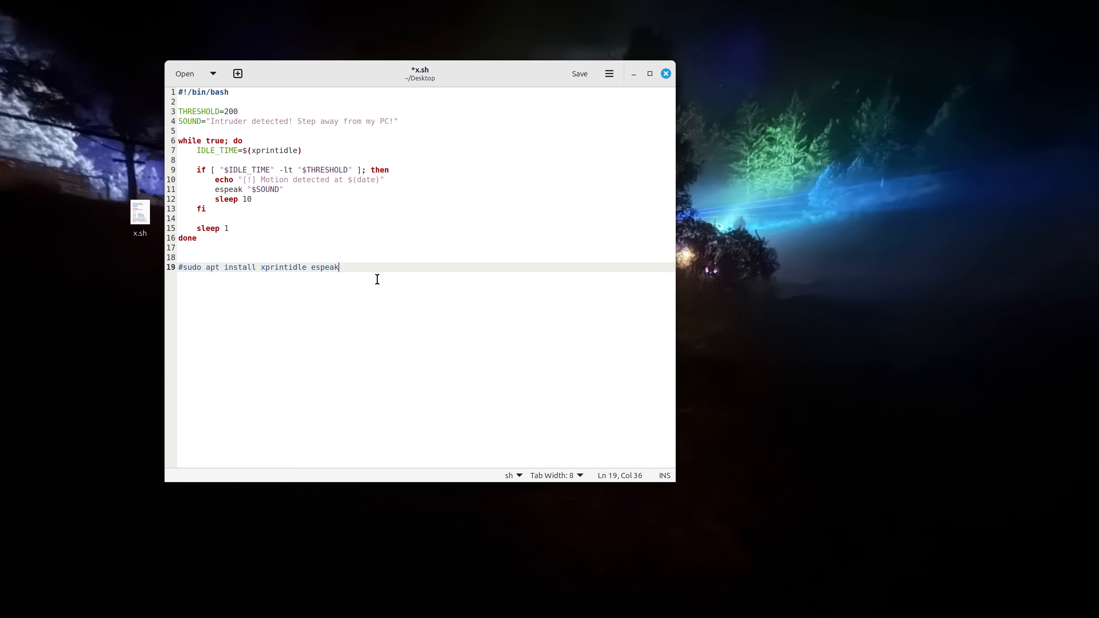
{"action": "mouse_move", "coordinate": [306, 303]}
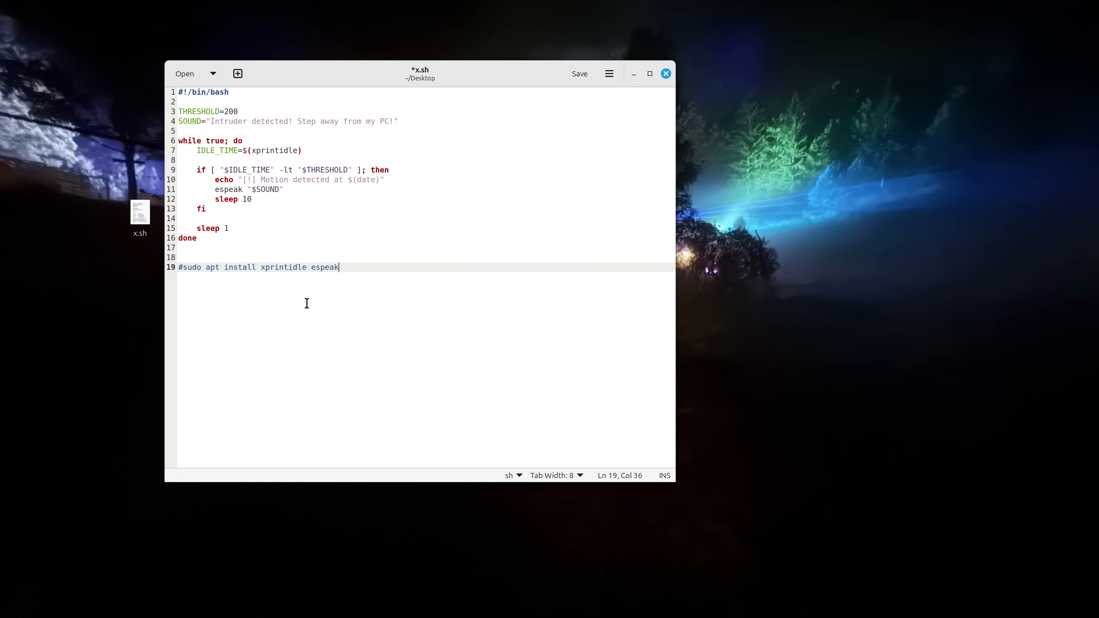
{"action": "mouse_move", "coordinate": [382, 277]}
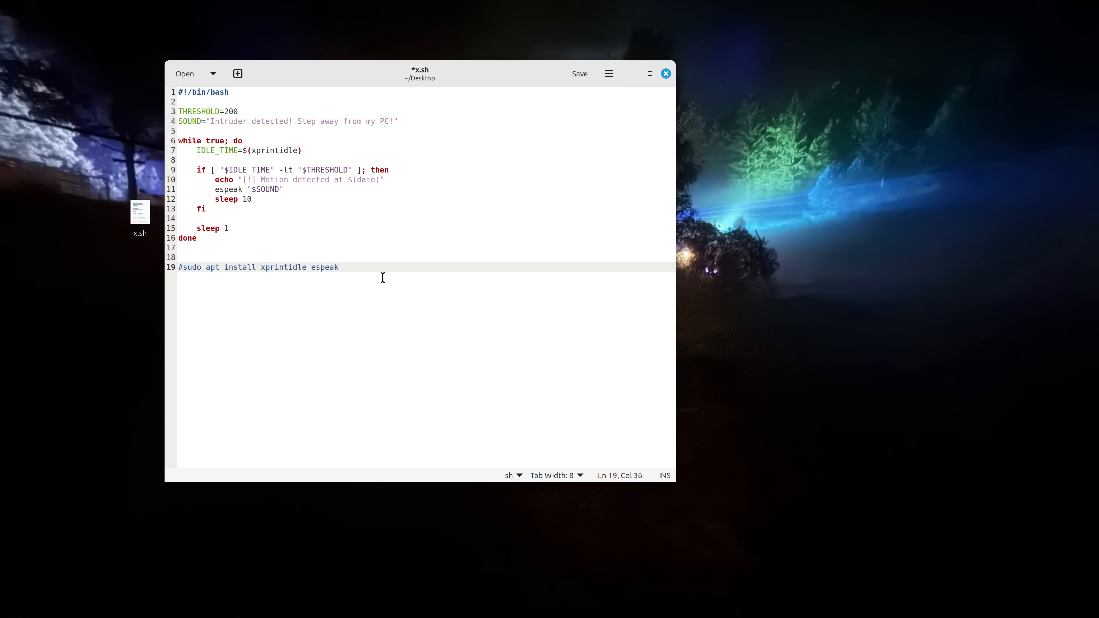